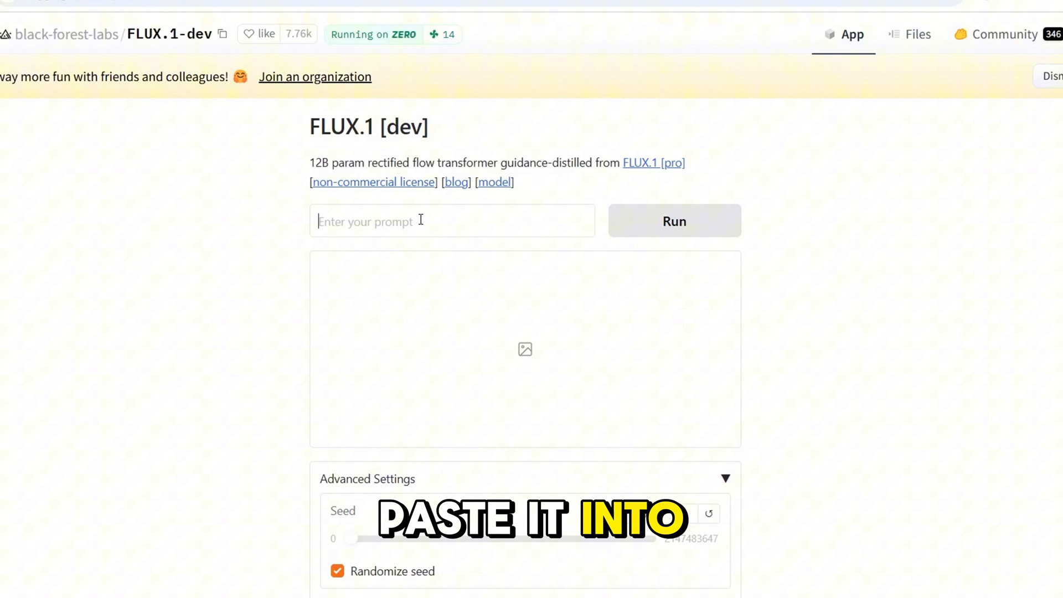
# Step: Generate the hyperrealistic black-and-white kitten close-up portrait in FLUX.1-dev and view it
pyautogui.click(674, 221)
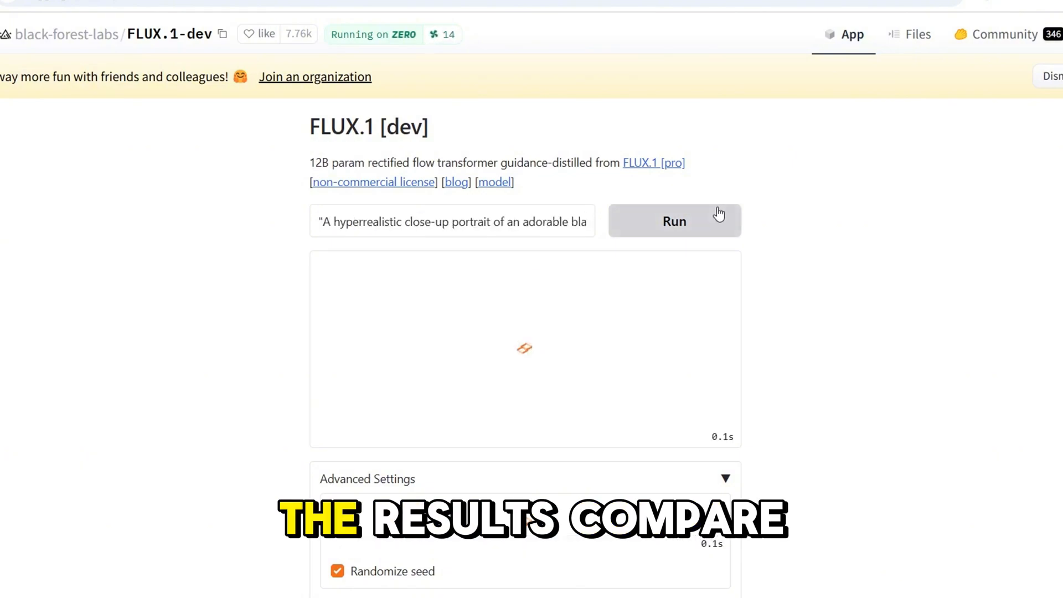
pyautogui.click(674, 221)
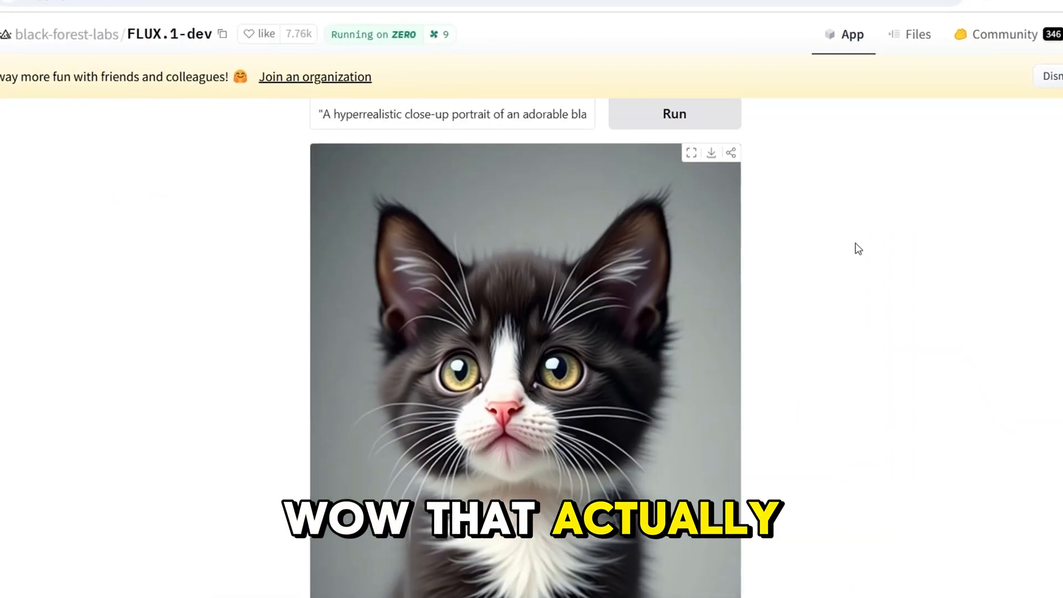
pyautogui.scroll(-3)
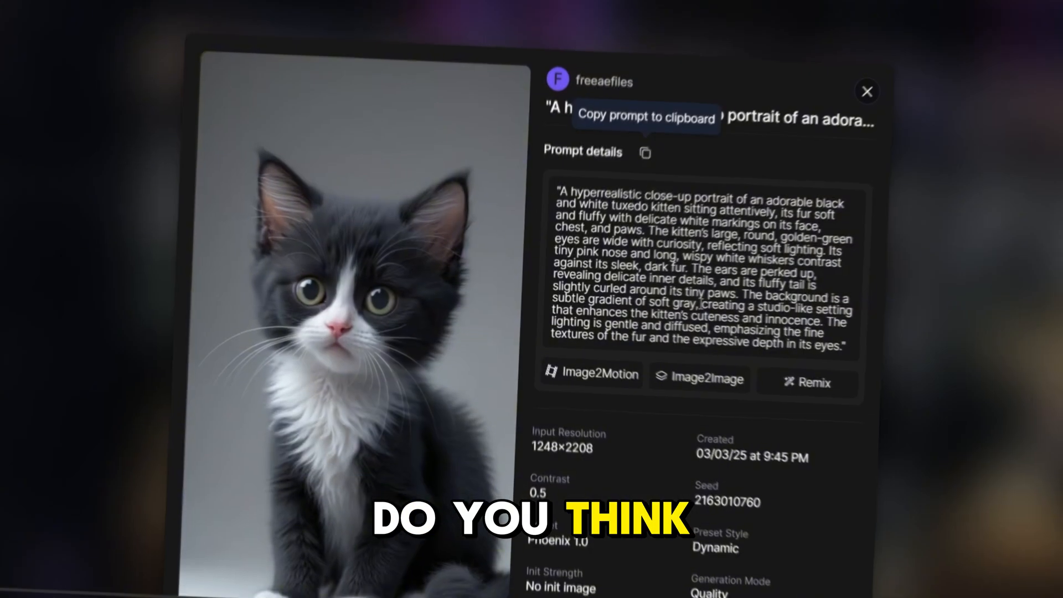
# Step: Back in the Leonardo.Ai gallery, copy the chubby orange cat-with-beer-mug prompt
pyautogui.click(867, 91)
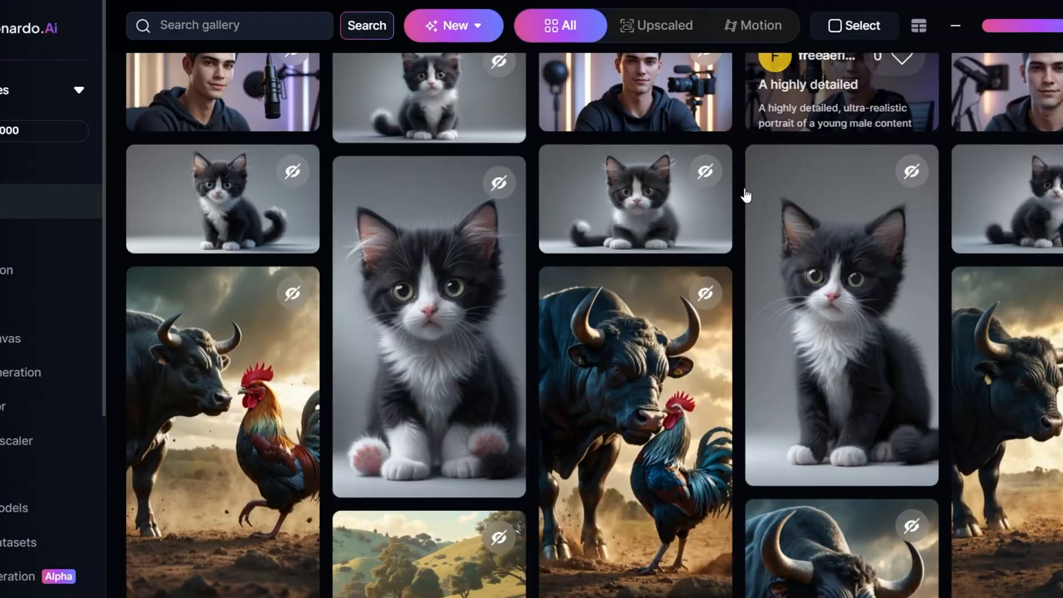
pyautogui.scroll(-3)
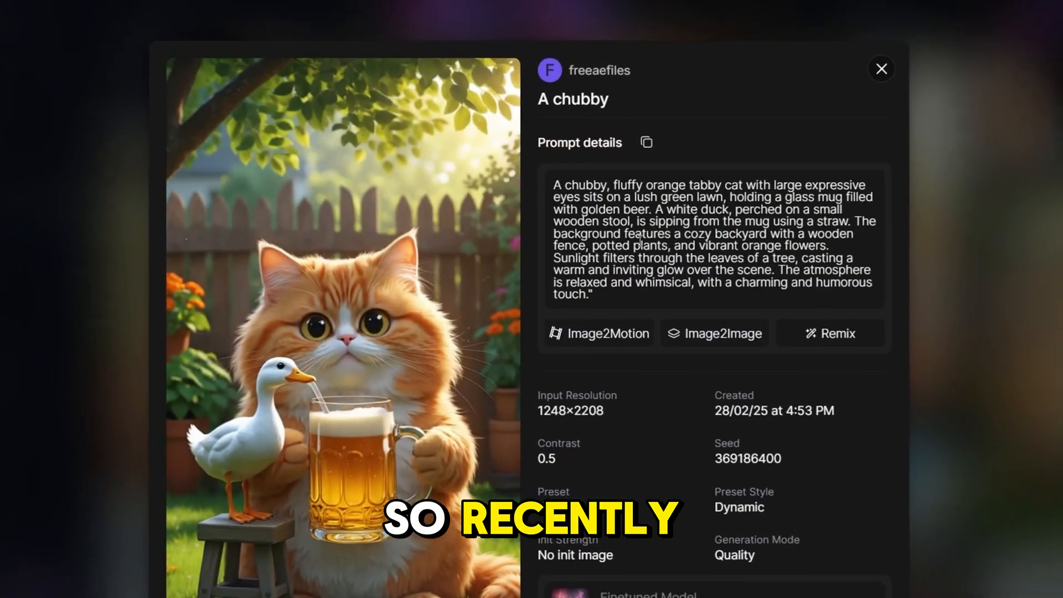
pyautogui.click(645, 142)
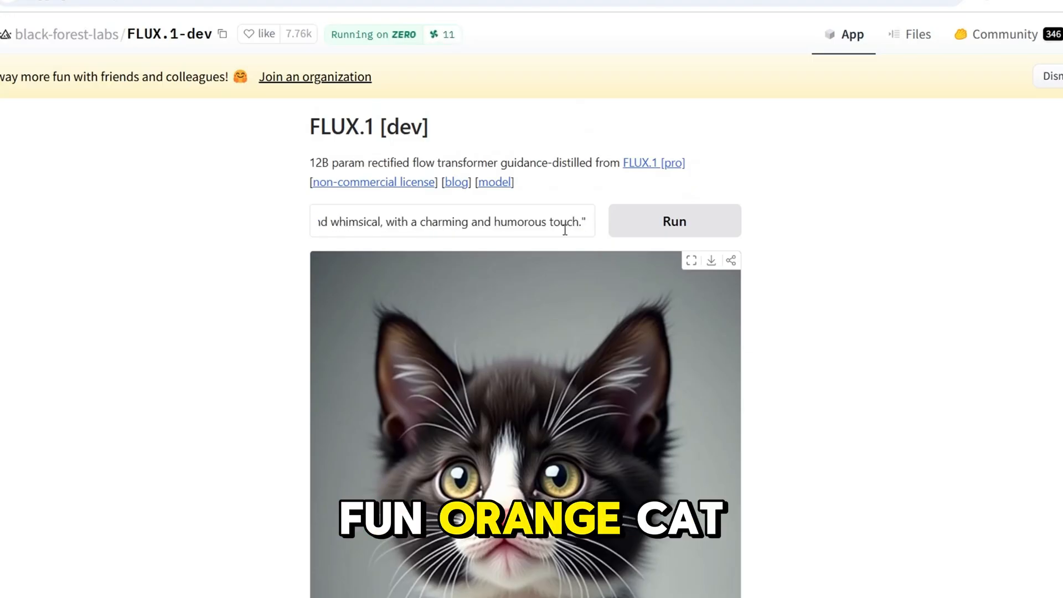
# Step: Generate the orange cat sharing a beer with a duck in FLUX.1-dev and scroll through results
pyautogui.click(674, 221)
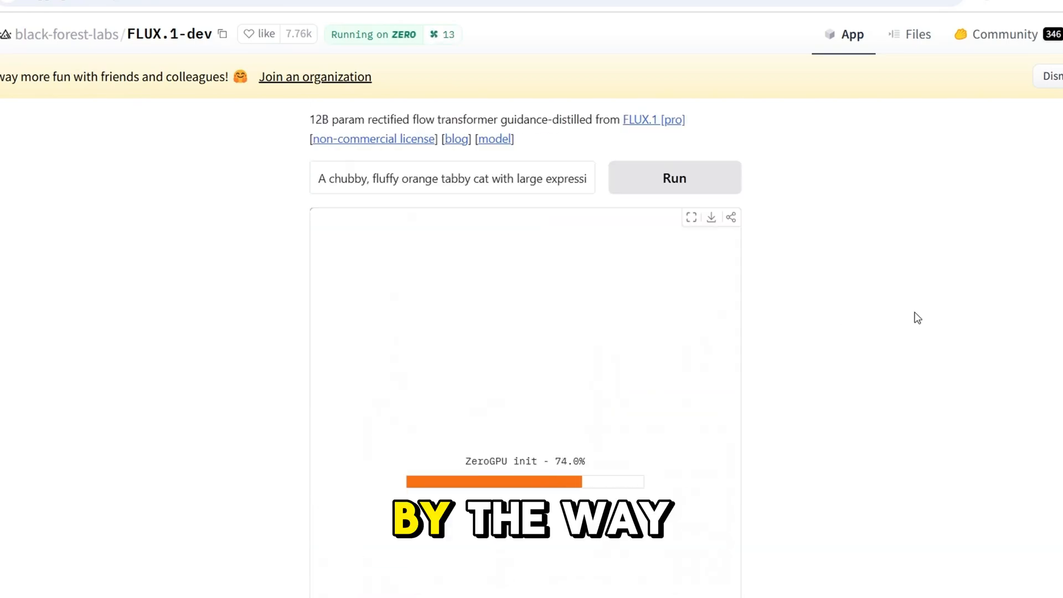
pyautogui.scroll(-3)
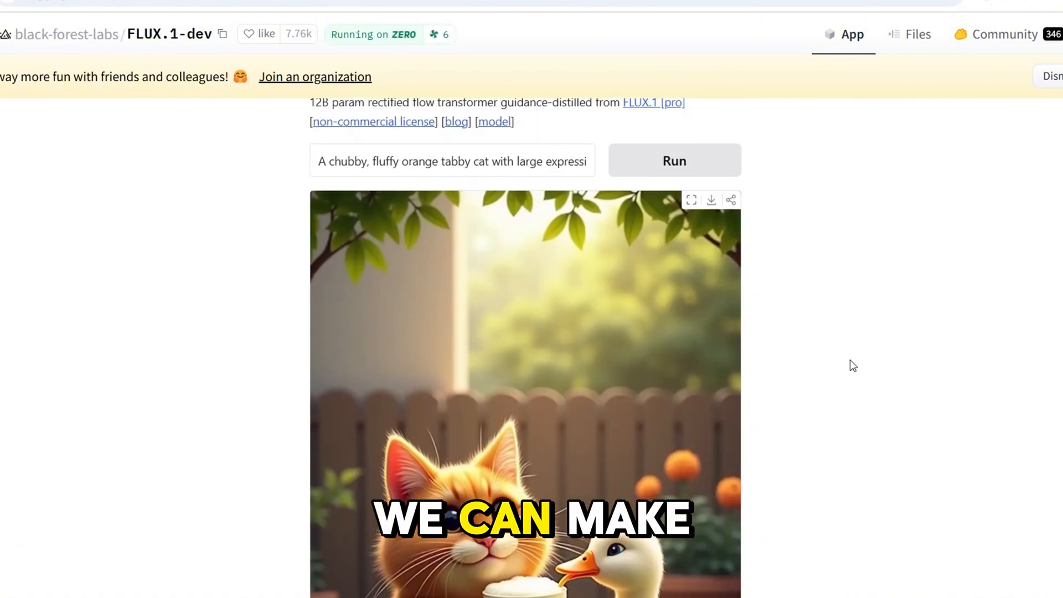
pyautogui.scroll(-3)
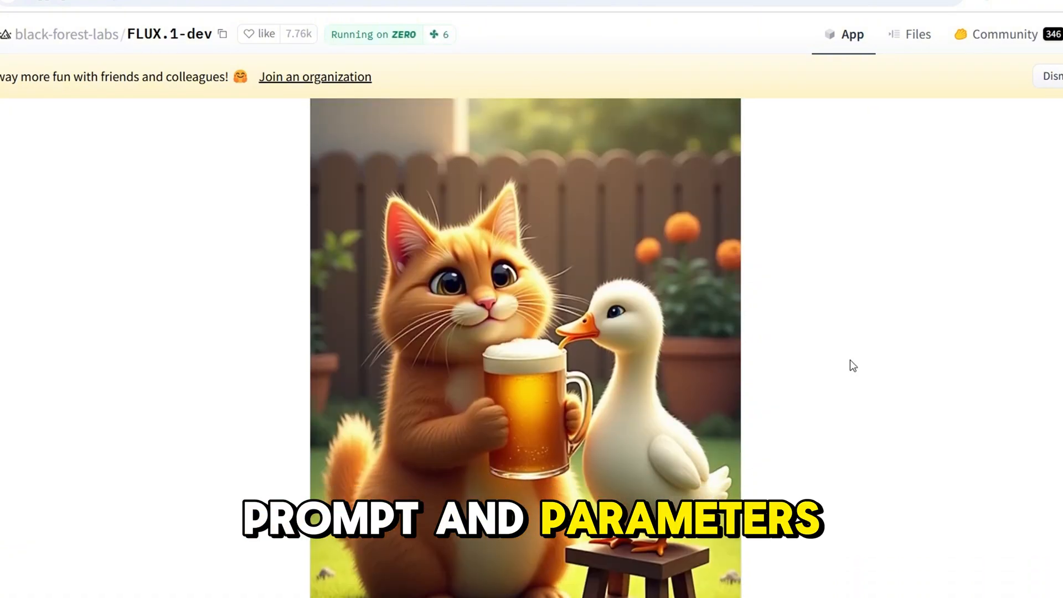
pyautogui.scroll(-3)
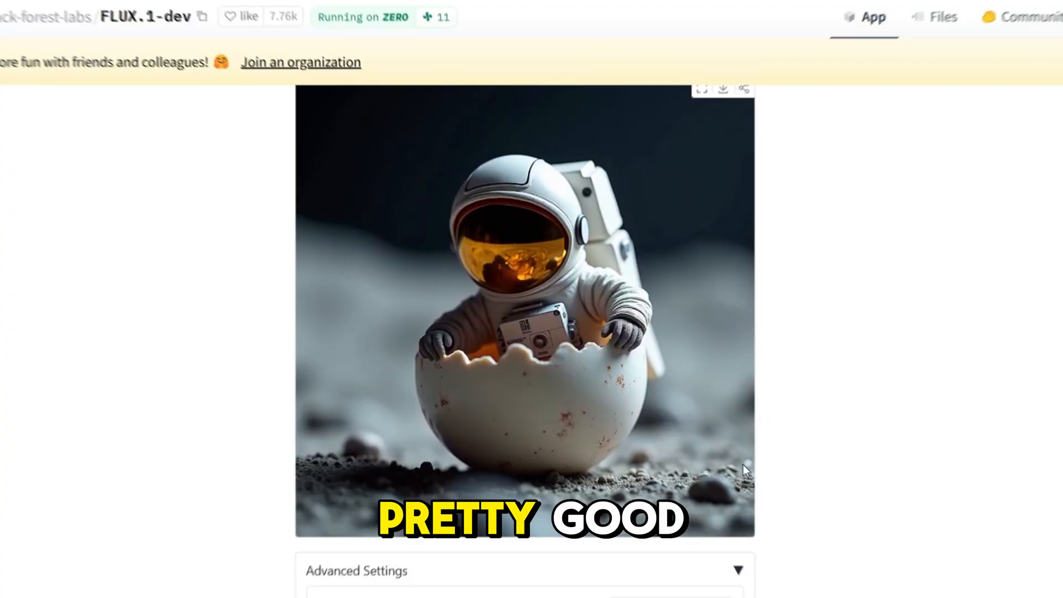
pyautogui.scroll(-3)
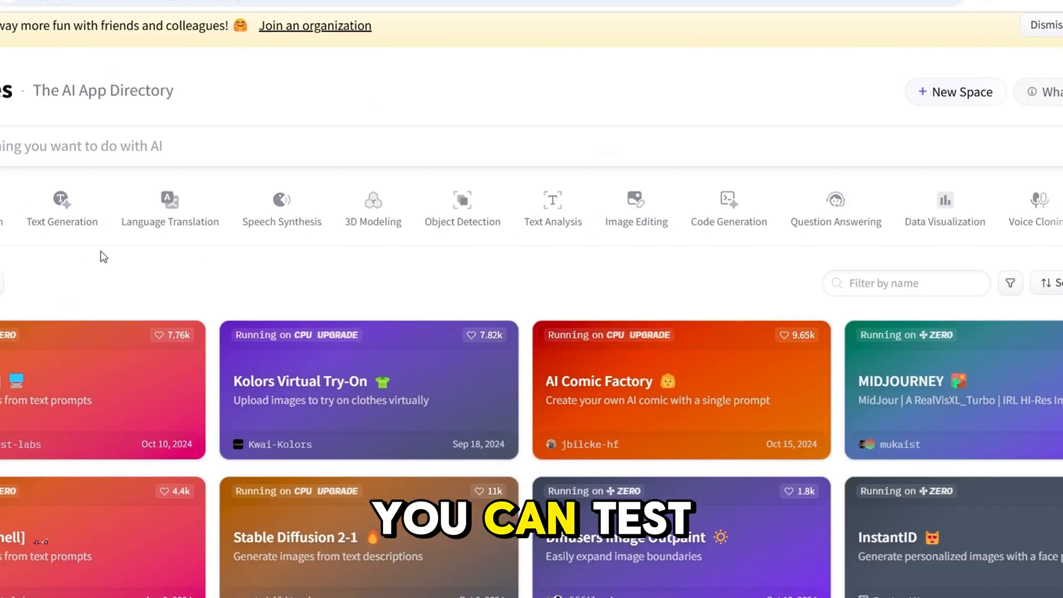
# Step: Scroll the Spaces directory to the MIDJOURNEY card and open that Space
pyautogui.scroll(-3)
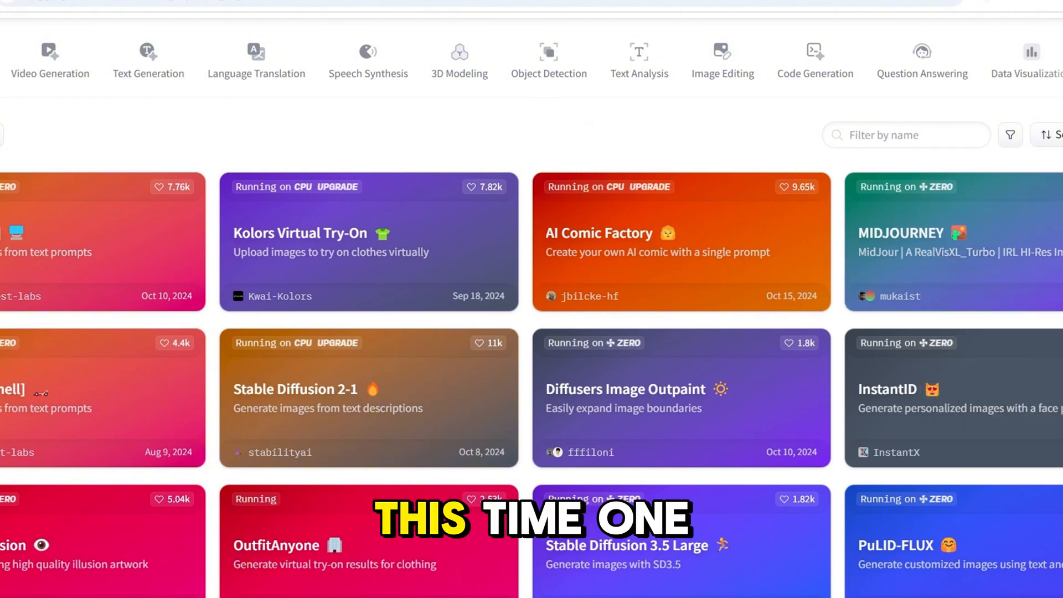
pyautogui.click(916, 234)
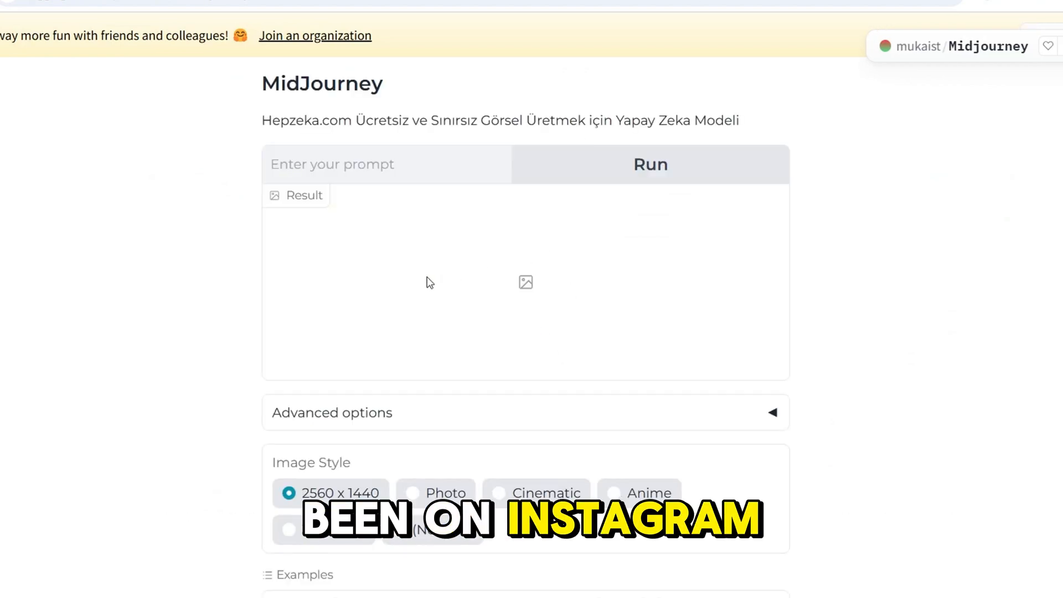
# Step: Paste the lively, imaginative scene prompt into the Midjourney Space and run it
pyautogui.scroll(-3)
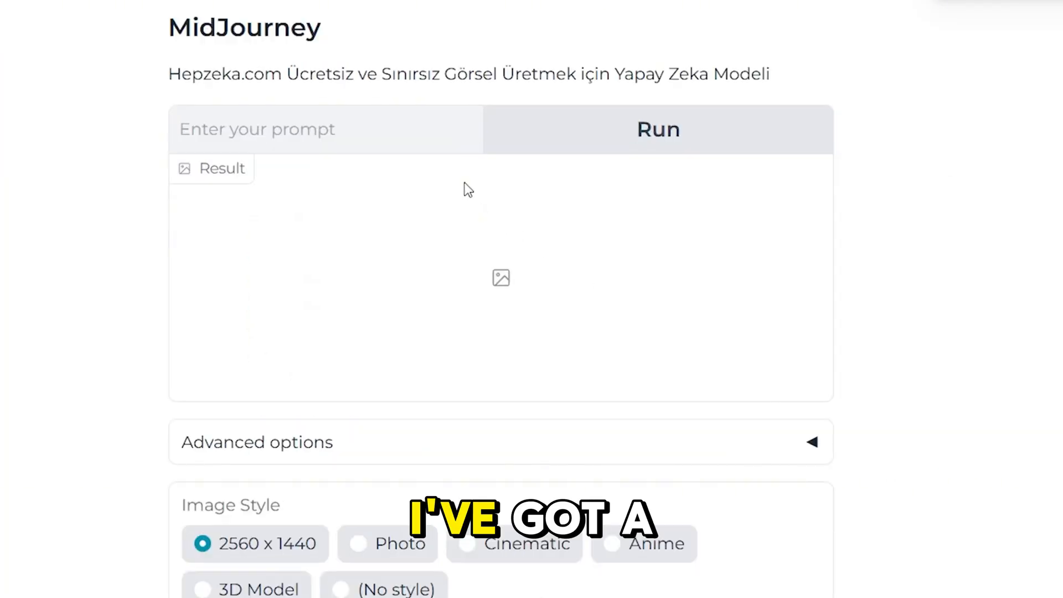
pyautogui.write('ively and imaginative atmosphere."')
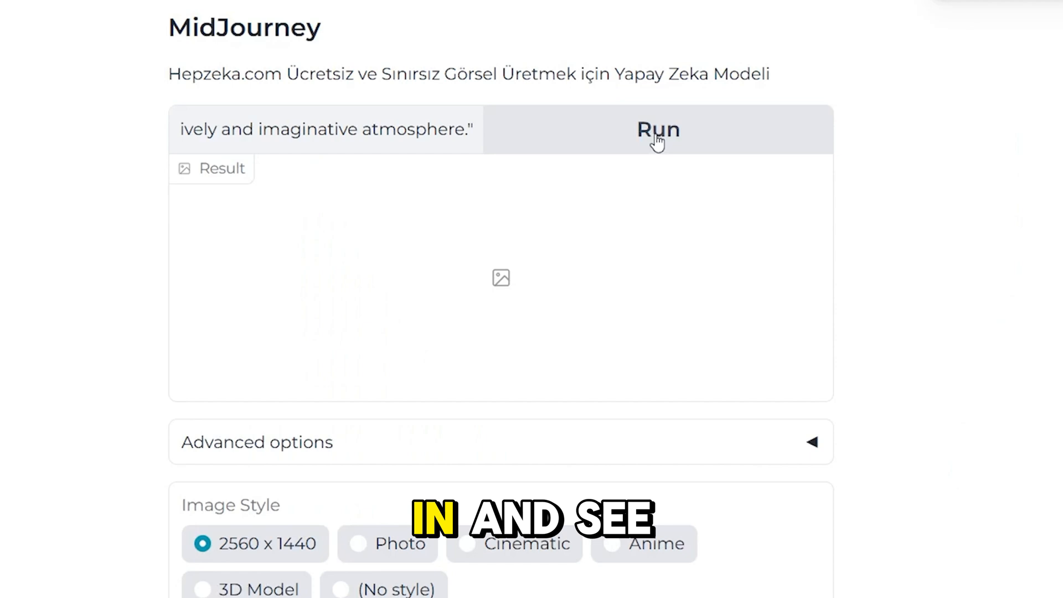
pyautogui.click(659, 130)
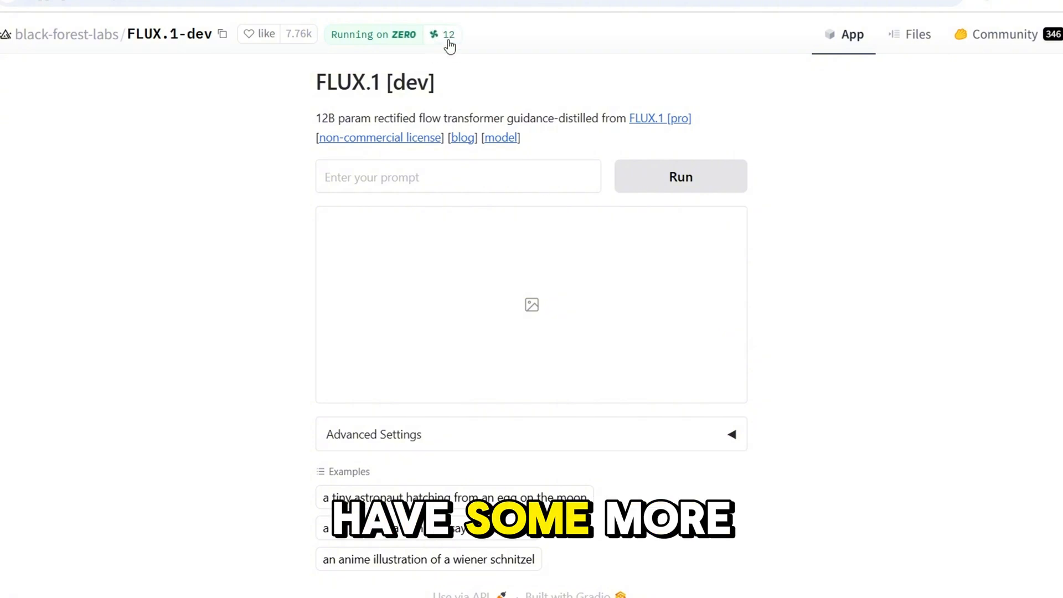
# Step: Paste the identical lively scene prompt into FLUX.1-dev and run it
pyautogui.write('pan, creating a lively and imaginative atmosphere."')
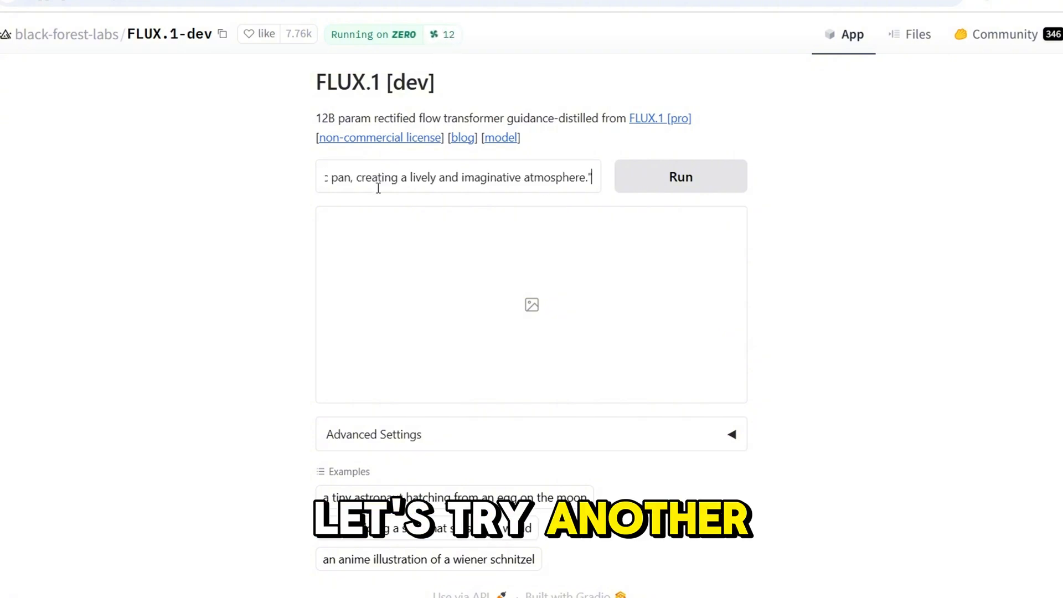
pyautogui.click(681, 176)
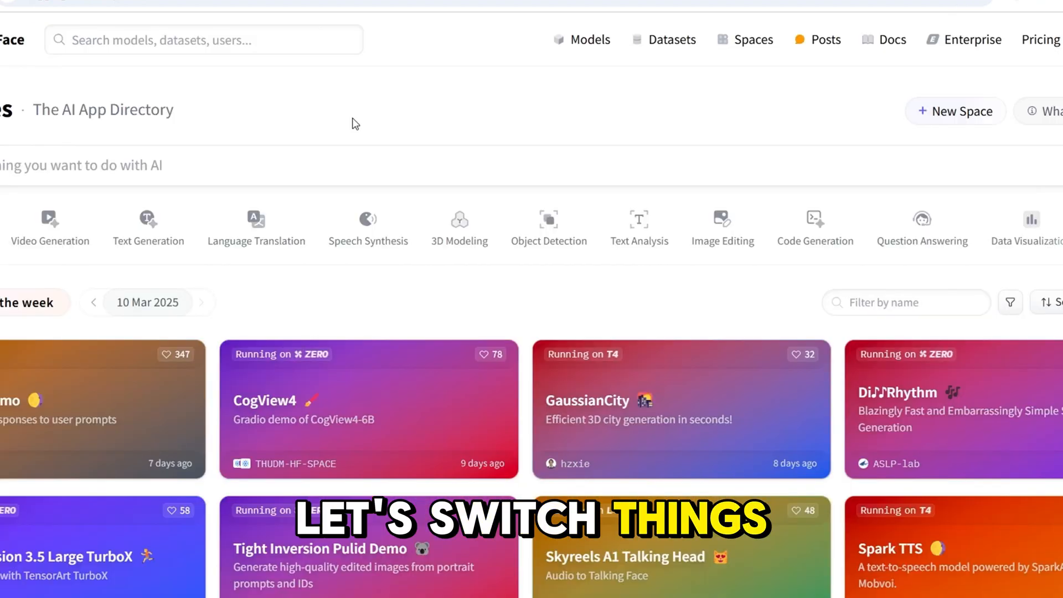
# Step: Filter the Spaces directory to the Speech Synthesis category
pyautogui.scroll(-3)
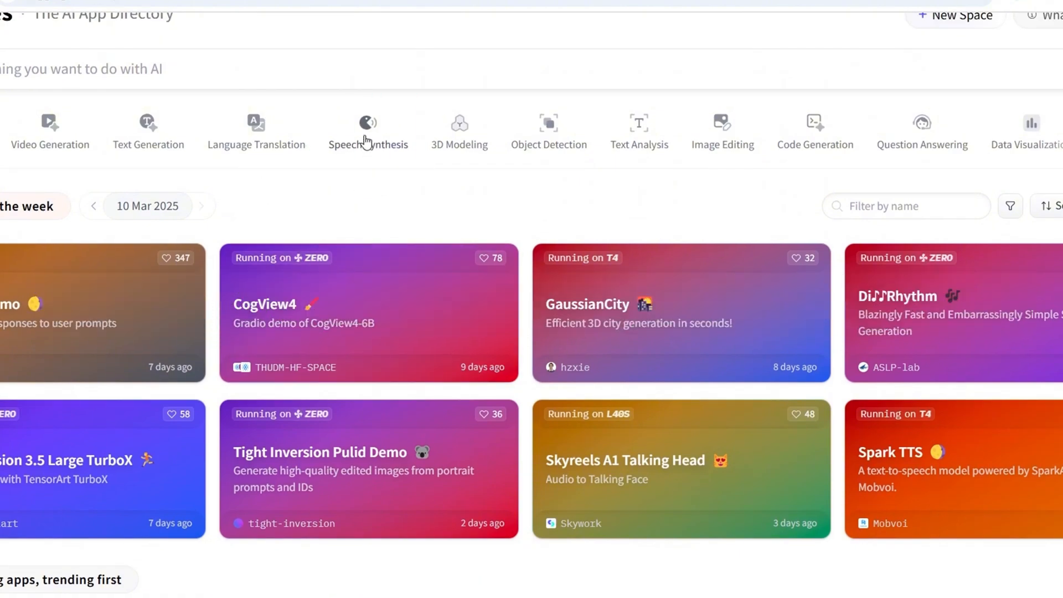
pyautogui.click(368, 133)
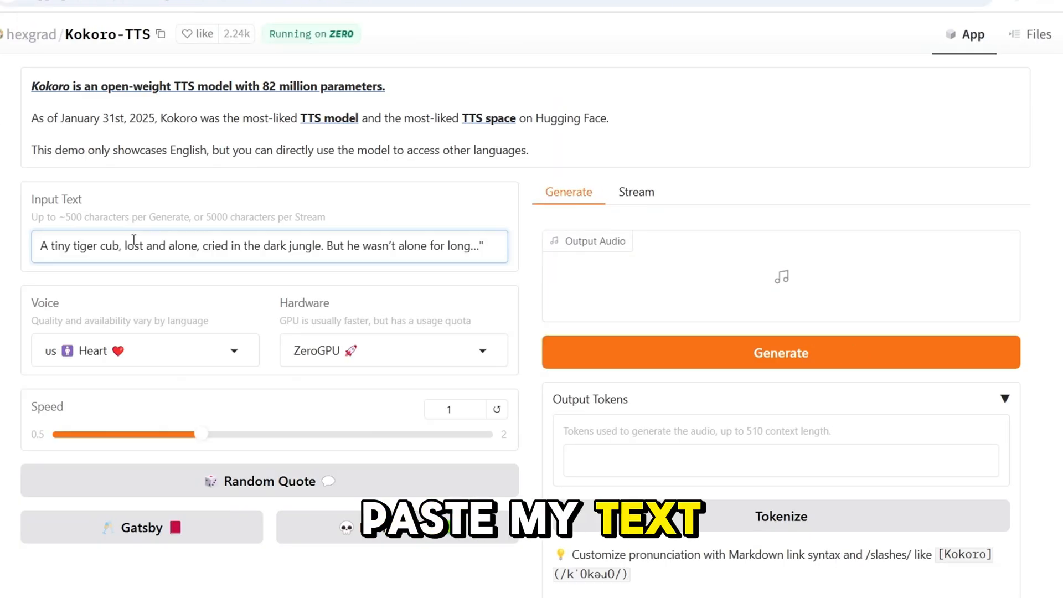
# Step: Narrate the tiger cub story in Kokoro-TTS using the Bella voice
pyautogui.click(143, 351)
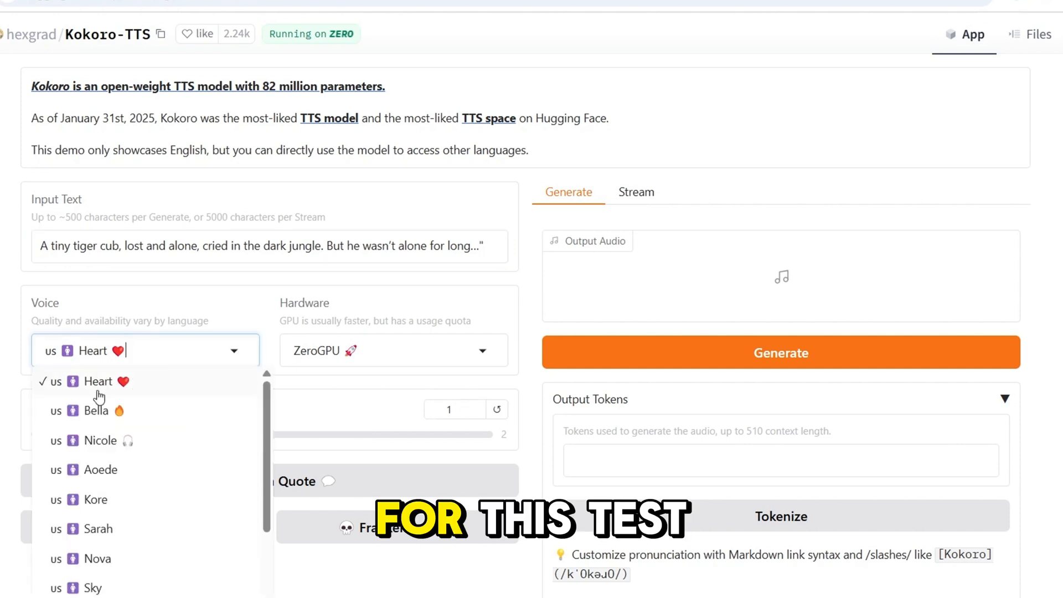
pyautogui.click(96, 411)
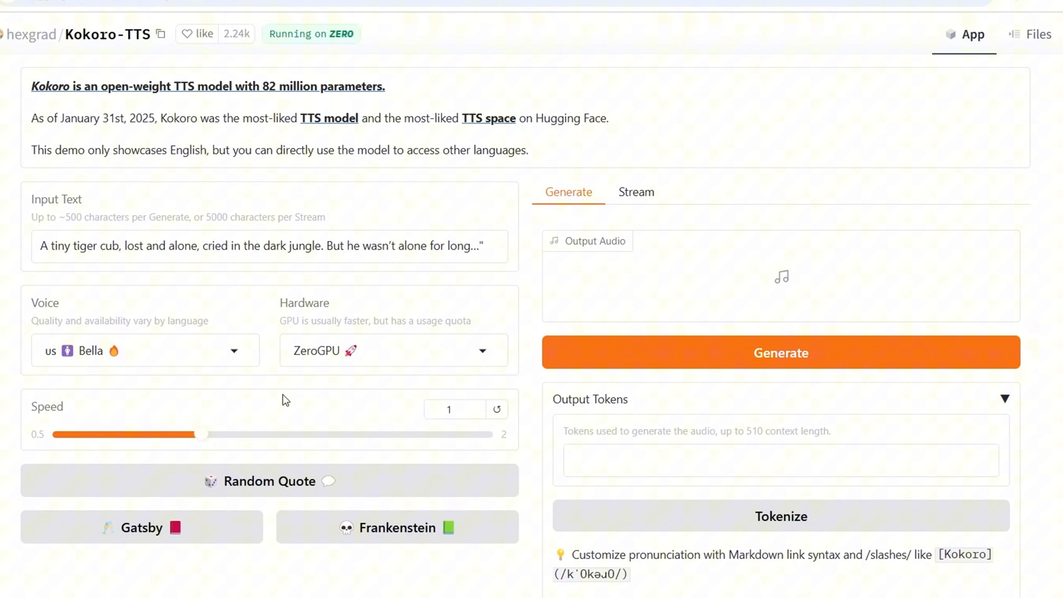
pyautogui.click(780, 353)
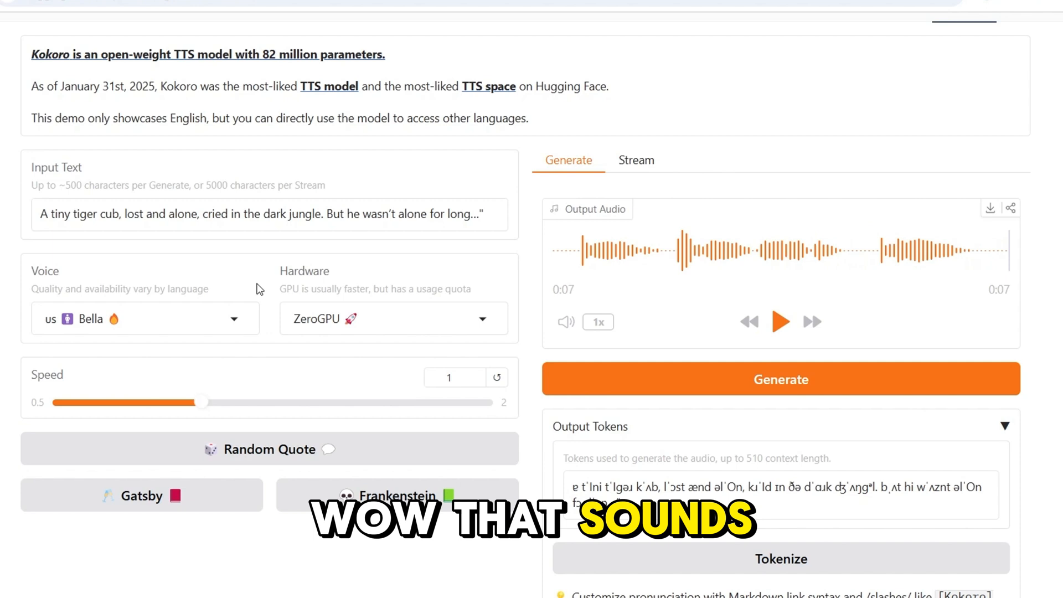
# Step: Regenerate the tiger cub narration with Emma, then with the George voice
pyautogui.click(145, 318)
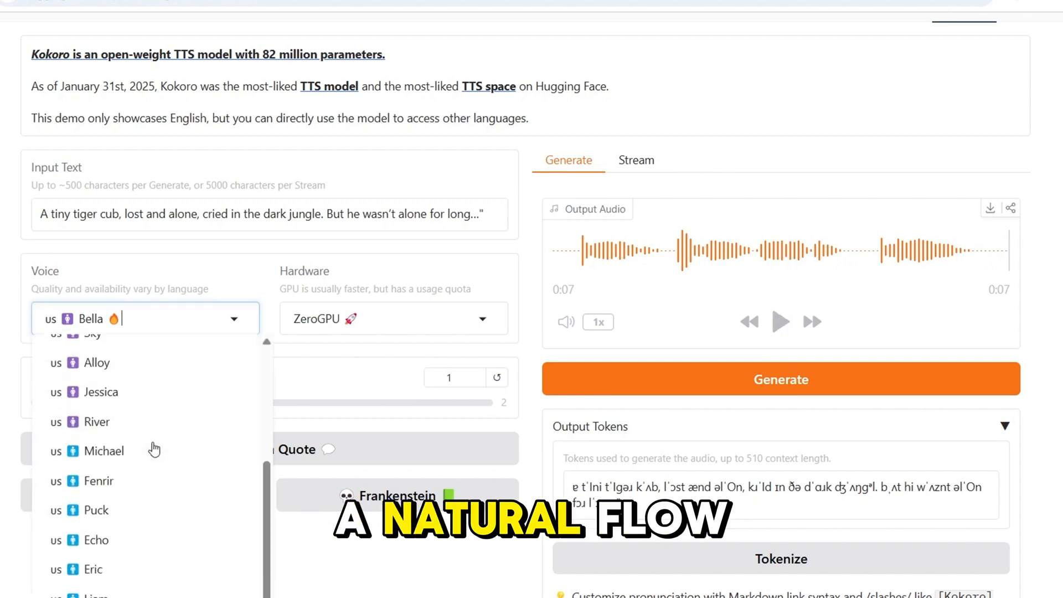
pyautogui.scroll(-3)
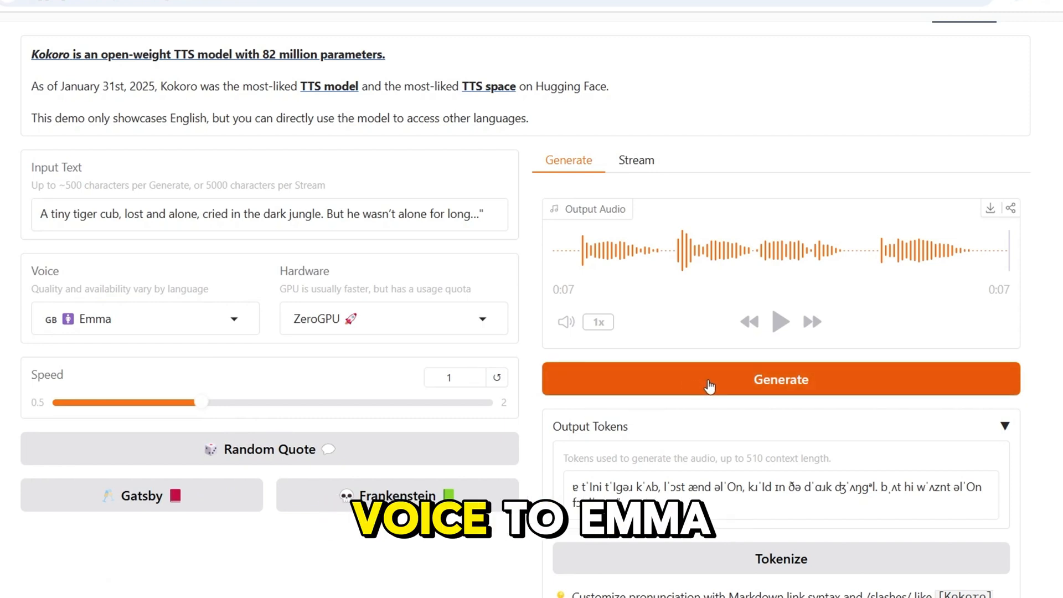
pyautogui.click(780, 379)
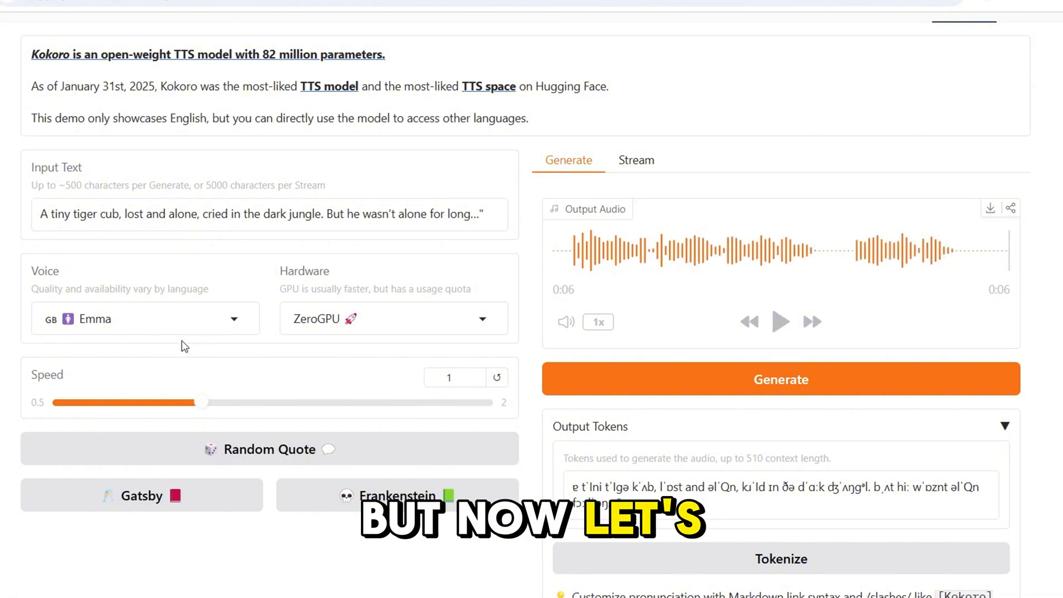
pyautogui.click(145, 318)
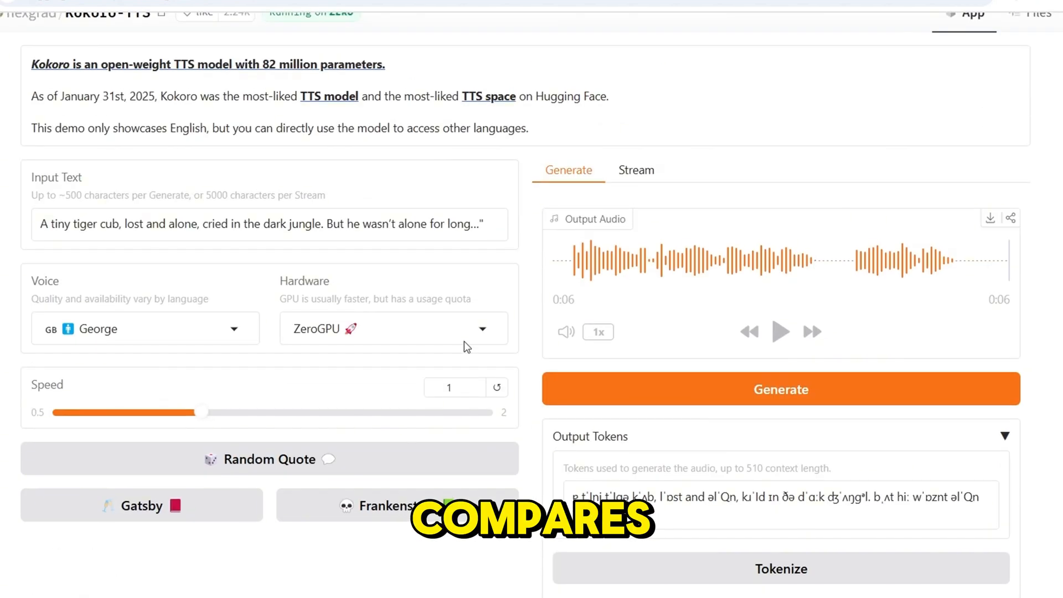
pyautogui.click(780, 331)
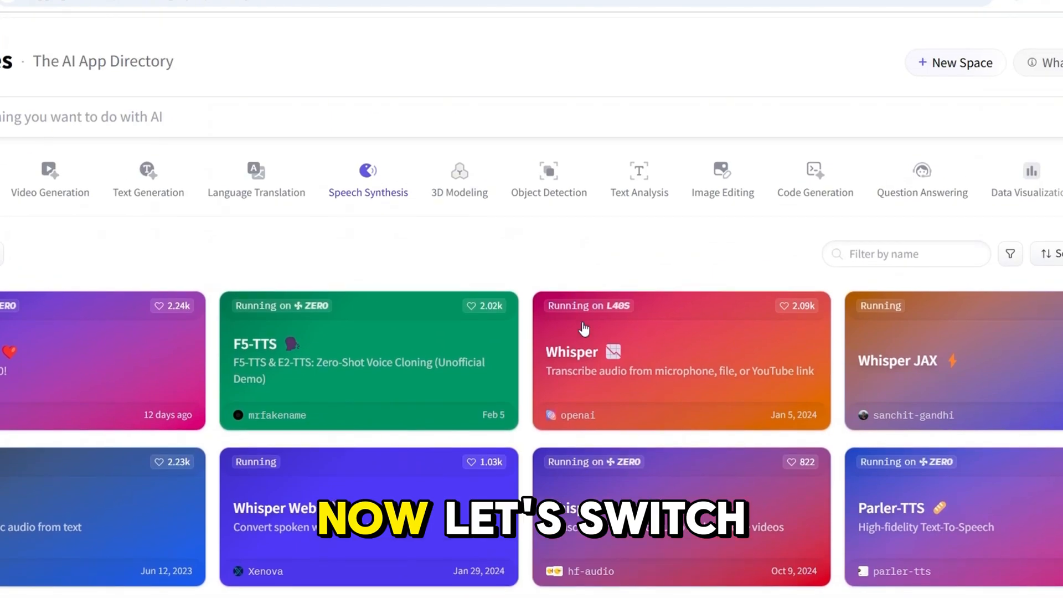
# Step: Open the Parler-TTS Space from the speech synthesis listings and scroll its page
pyautogui.scroll(-3)
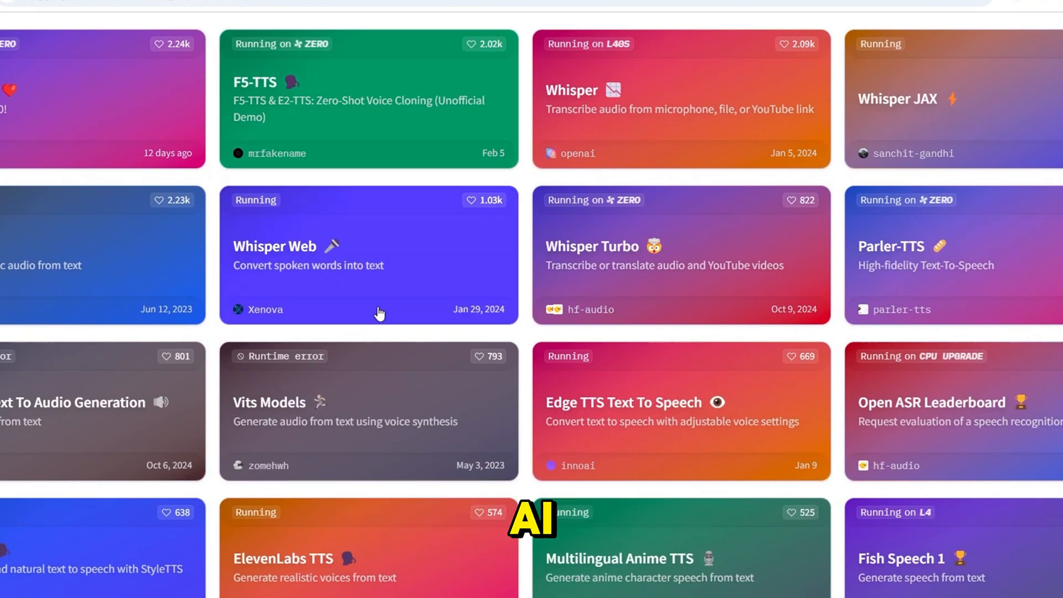
pyautogui.moveTo(331, 361)
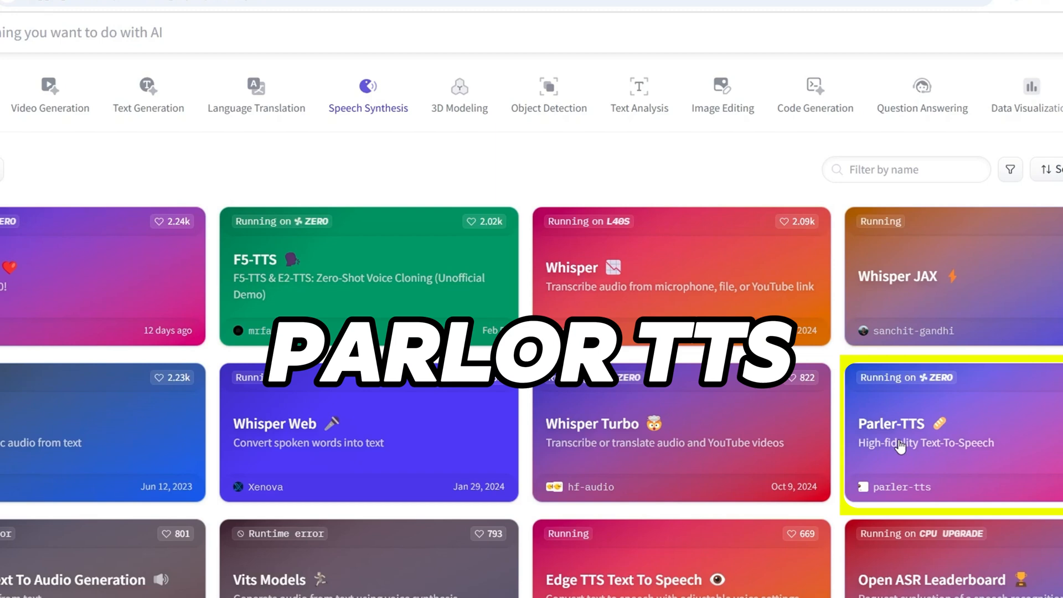
pyautogui.click(901, 444)
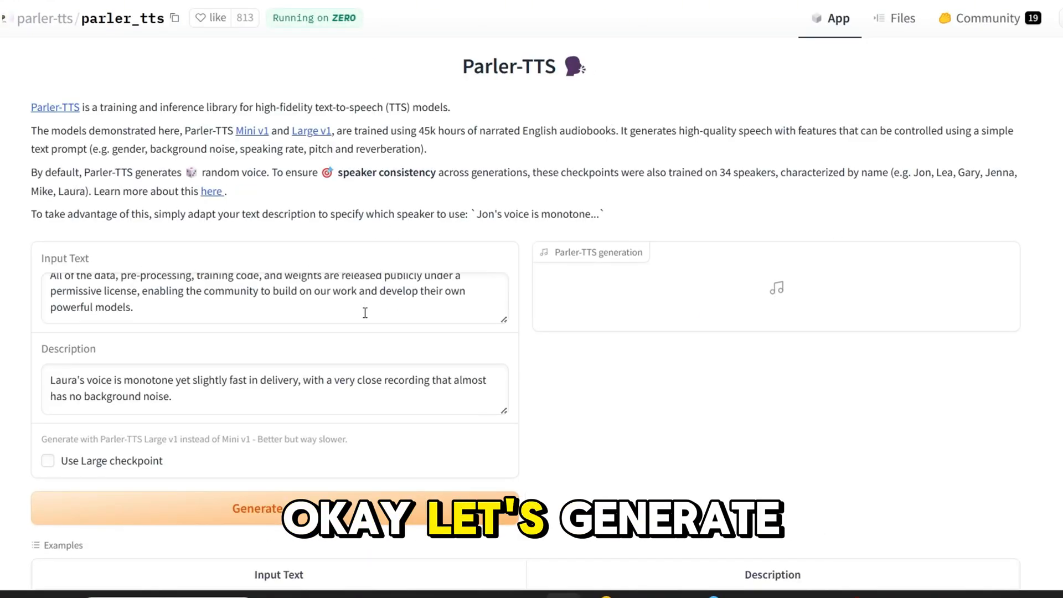
pyautogui.scroll(-3)
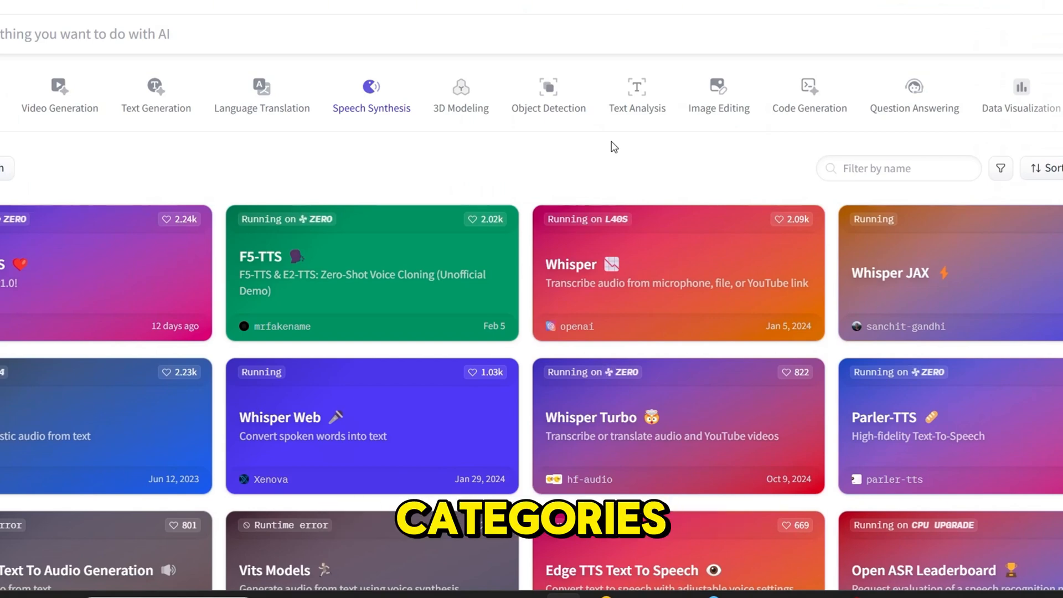
# Step: Open Unique3D under 3D Modeling and generate a mesh from the purple perfume bottle image
pyautogui.click(460, 92)
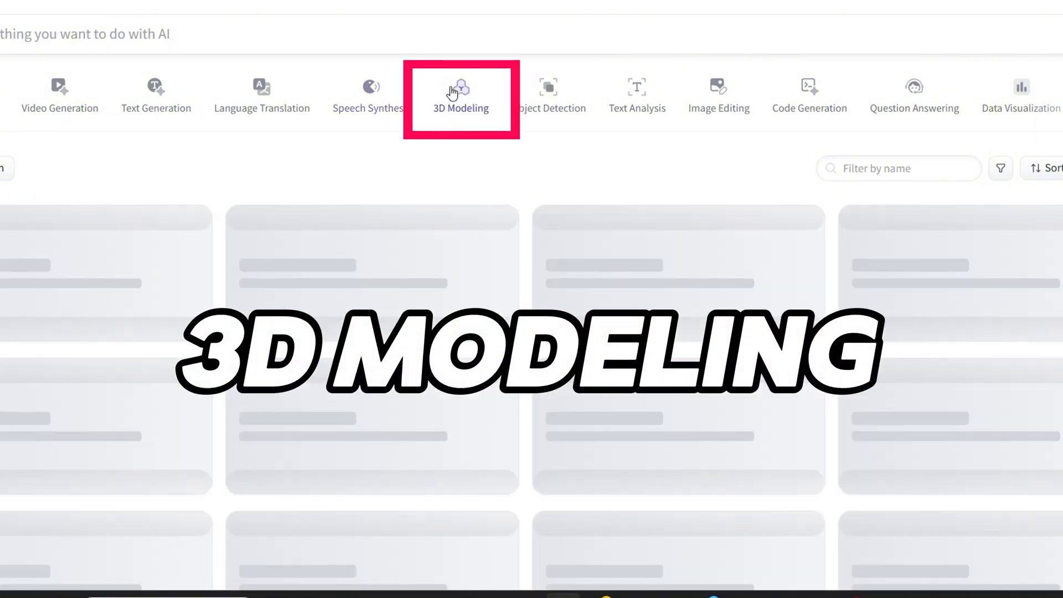
pyautogui.click(461, 99)
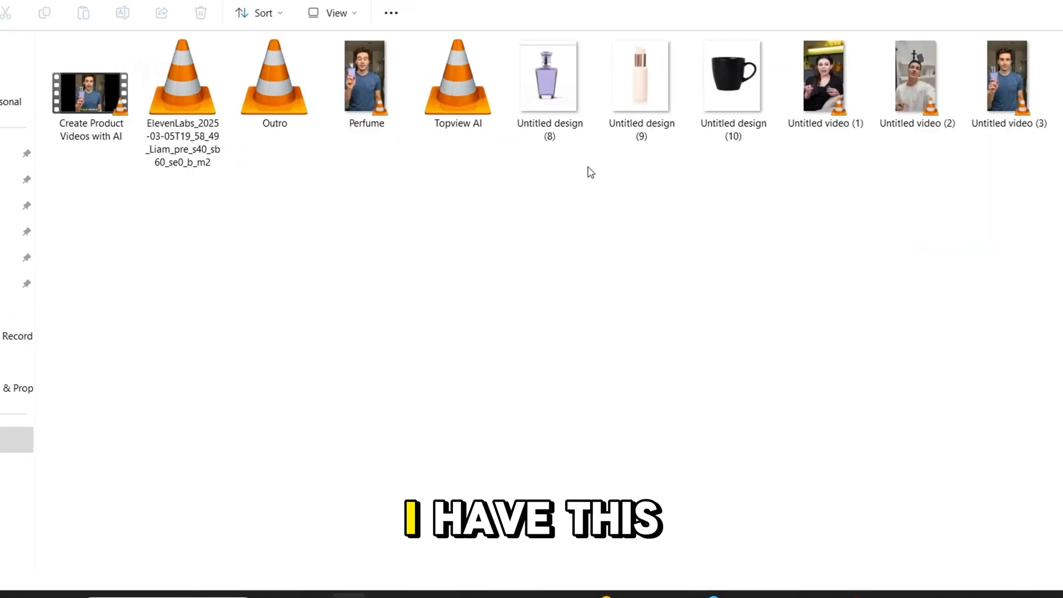
pyautogui.click(549, 77)
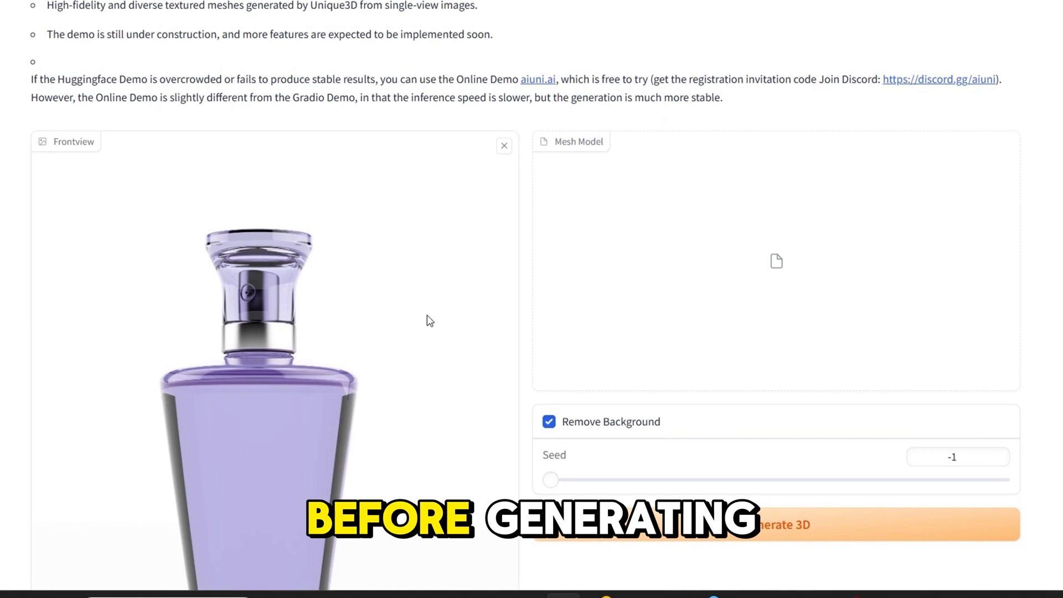
pyautogui.click(786, 524)
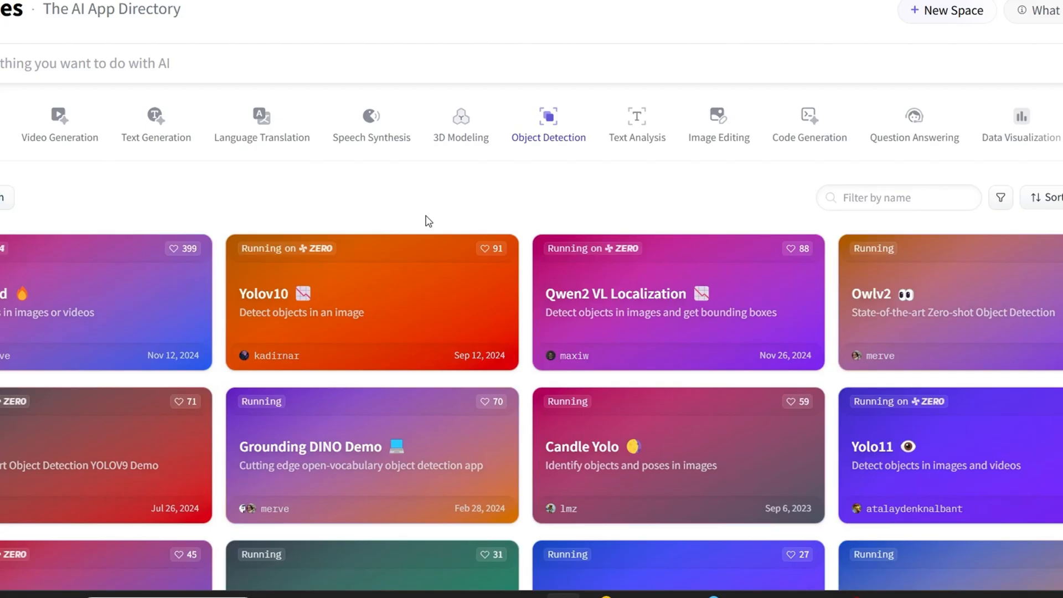
# Step: Scroll the Text Analysis cards and pick the GLiNER-Multiv2.1 entity recognition card
pyautogui.scroll(-3)
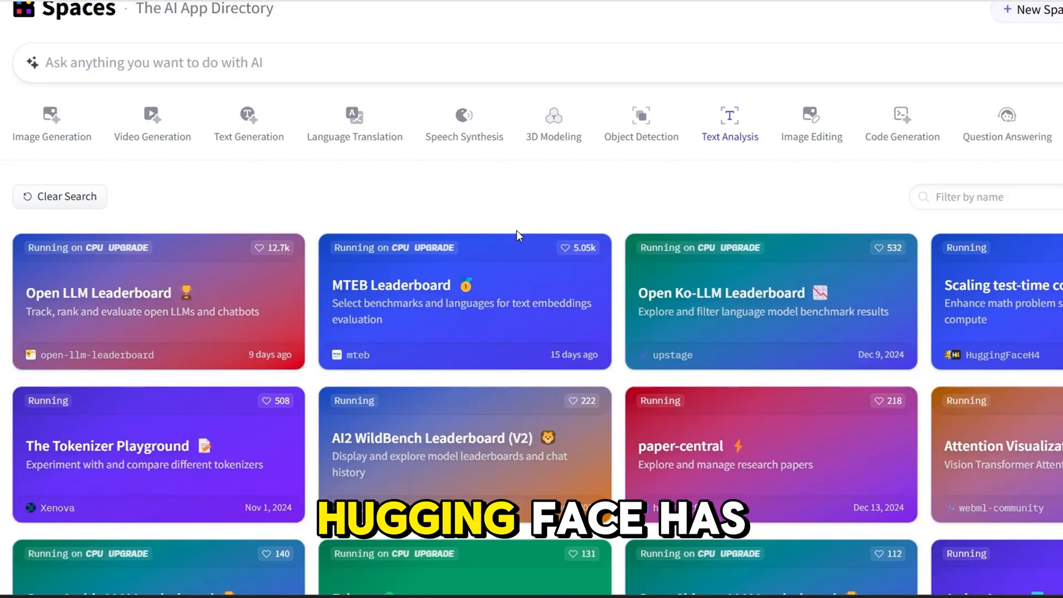
pyautogui.scroll(-3)
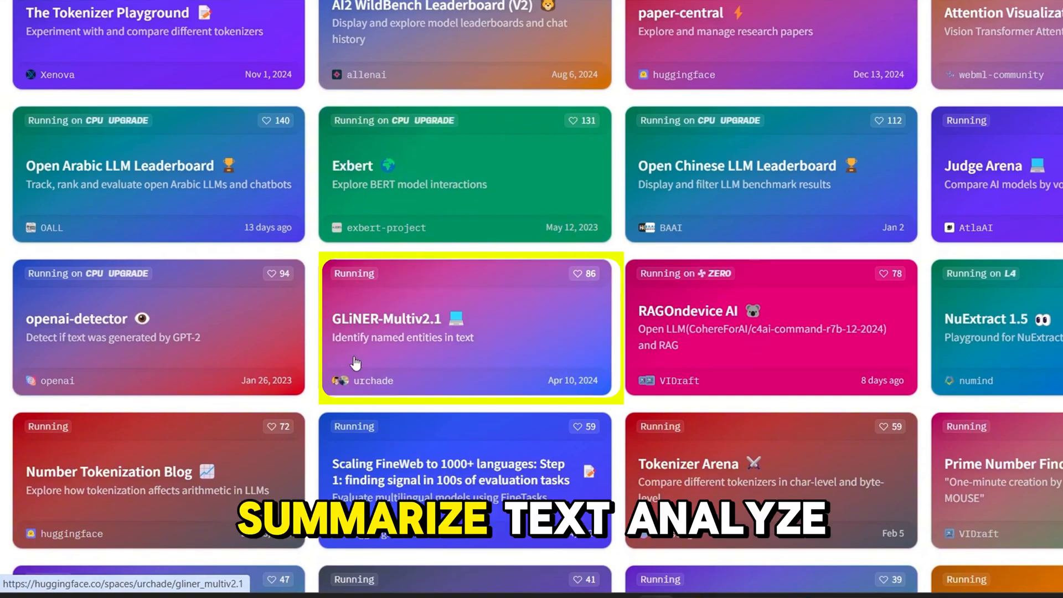
pyautogui.click(75, 318)
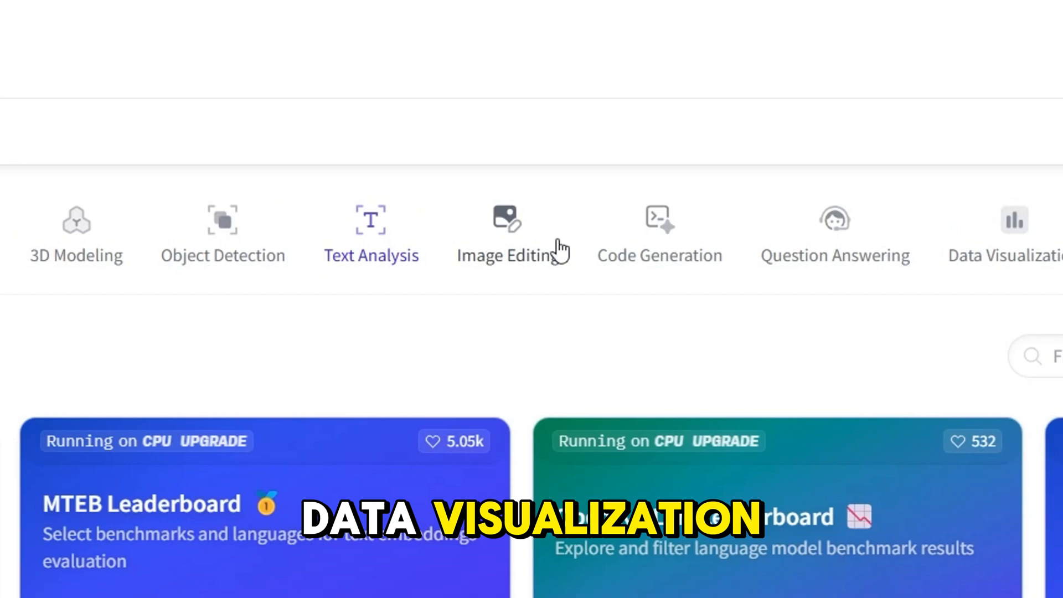
# Step: Submit the kitten photo in Image Upscaling Playground with modelx2 for a 2x upscale
pyautogui.hscroll(3)
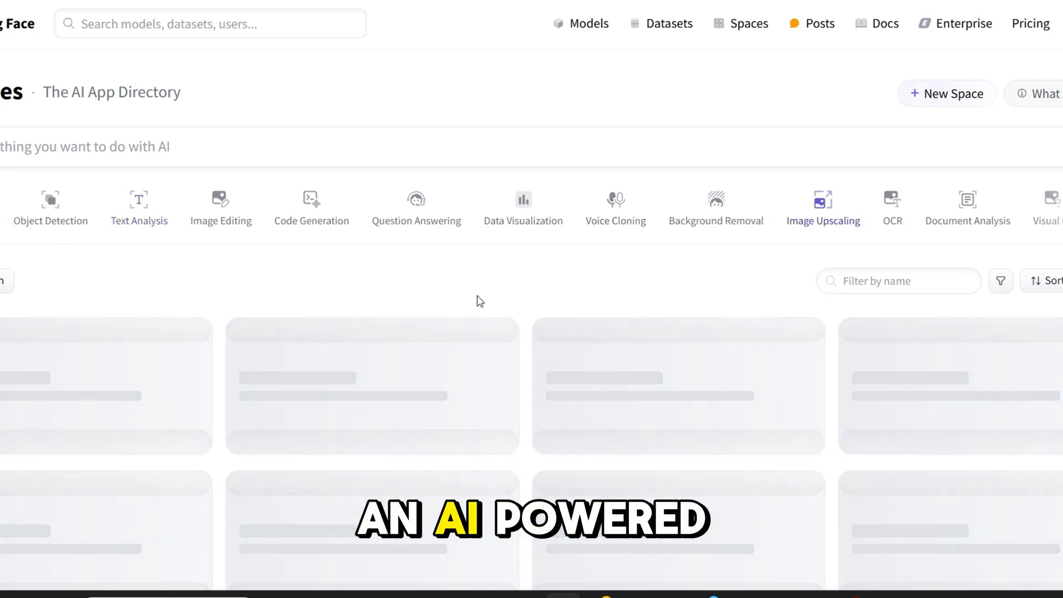
pyautogui.scroll(-3)
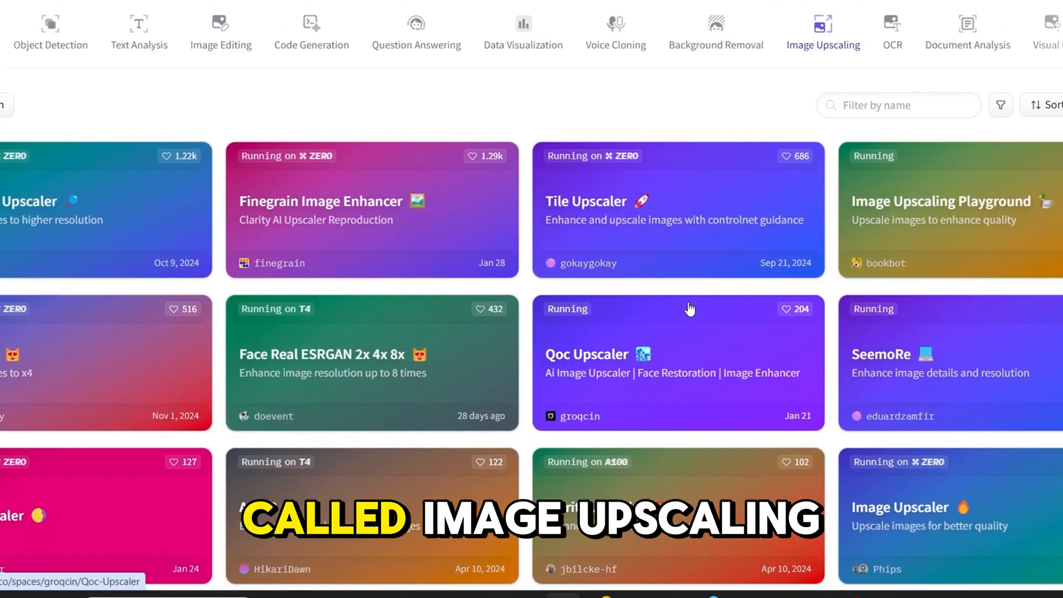
pyautogui.click(940, 210)
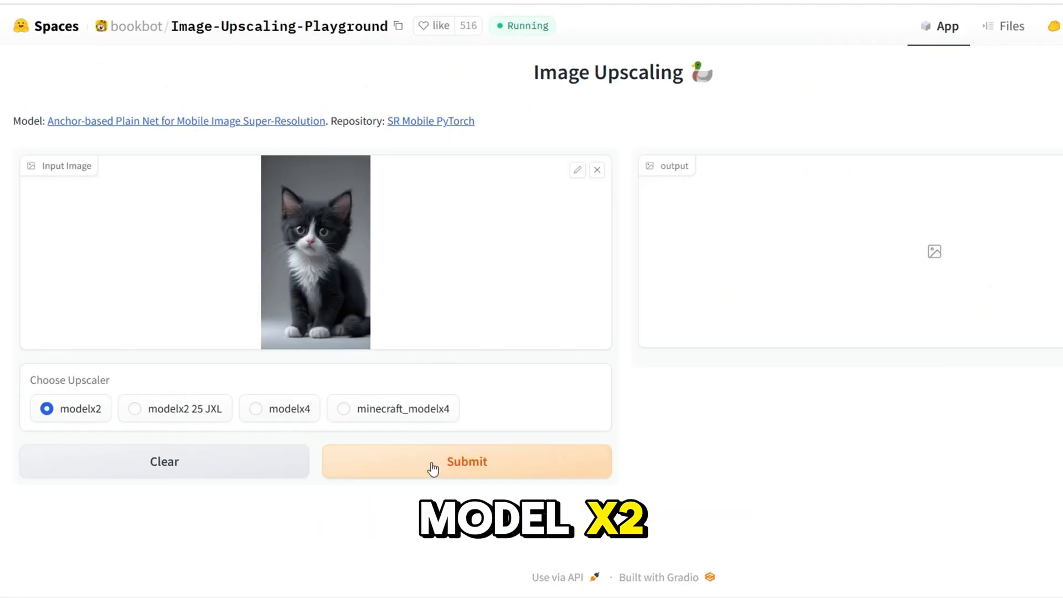
pyautogui.click(467, 461)
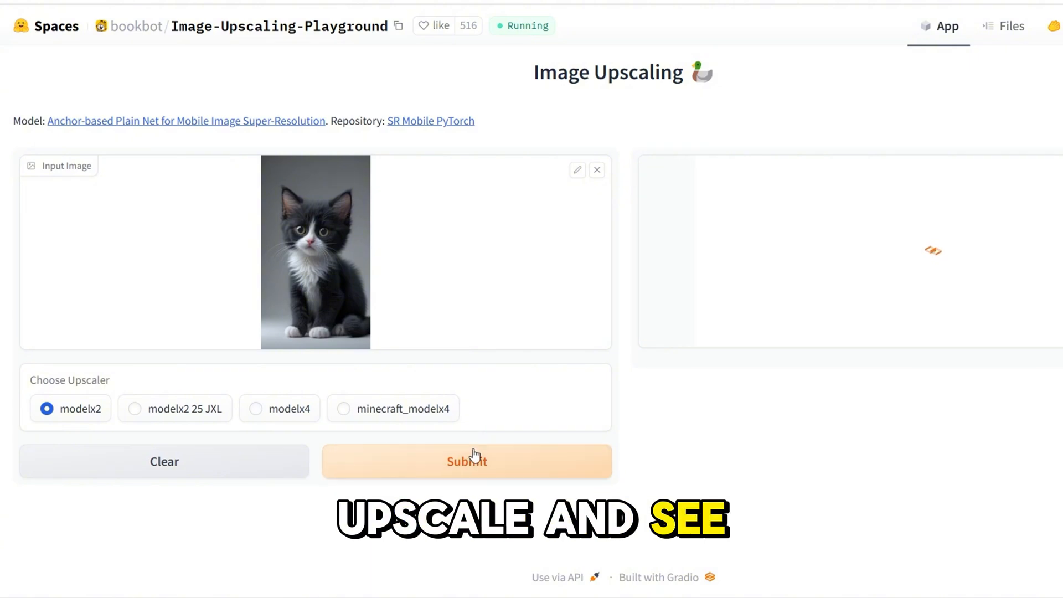
pyautogui.click(472, 461)
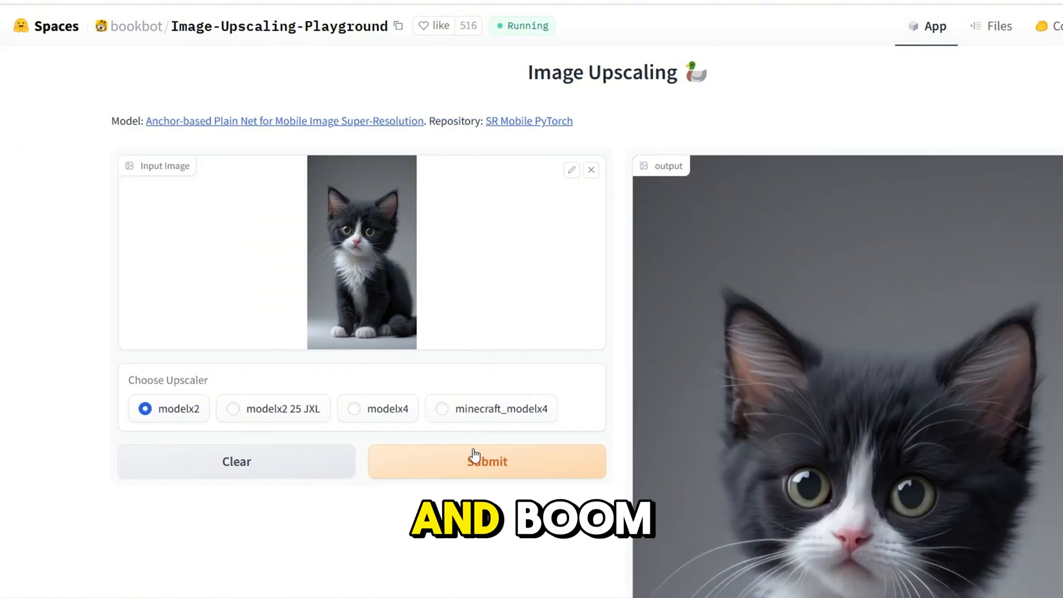
pyautogui.scroll(-3)
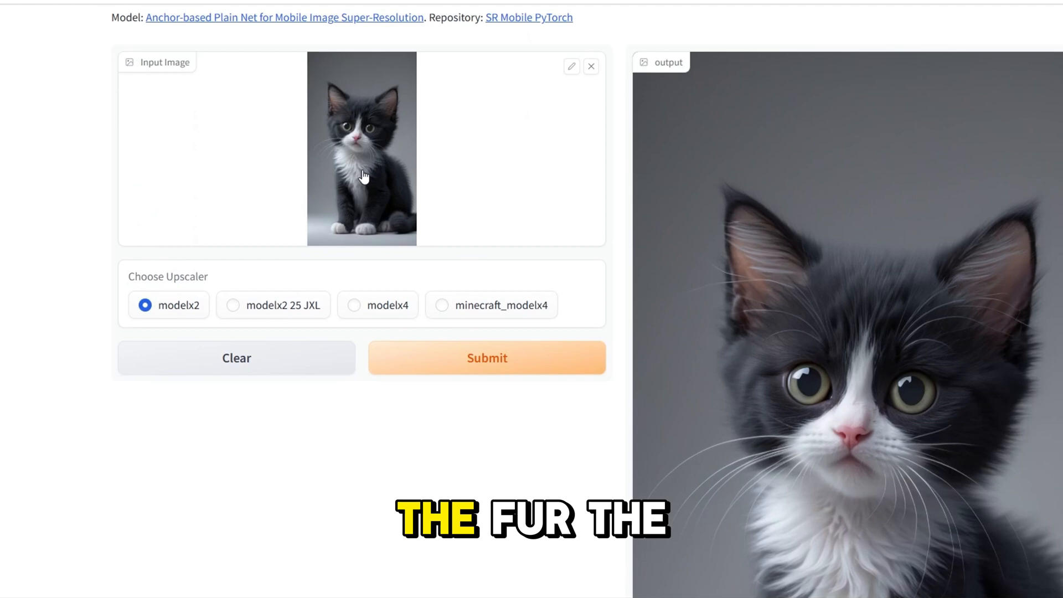
pyautogui.scroll(-3)
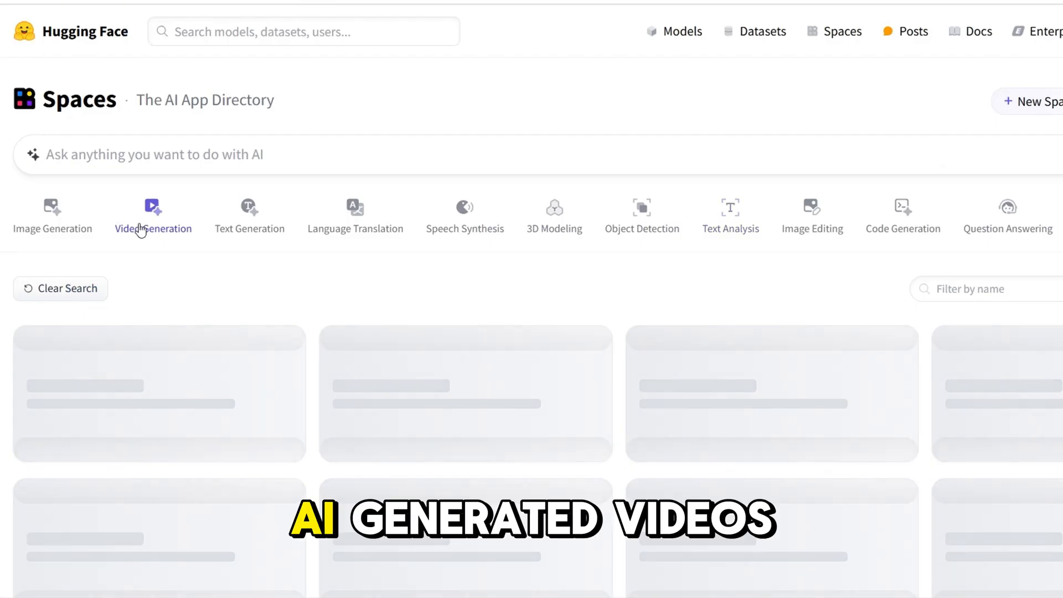
# Step: Generate a 4-second kitten video in Stable Video Diffusion 1.1, then replay it
pyautogui.scroll(-3)
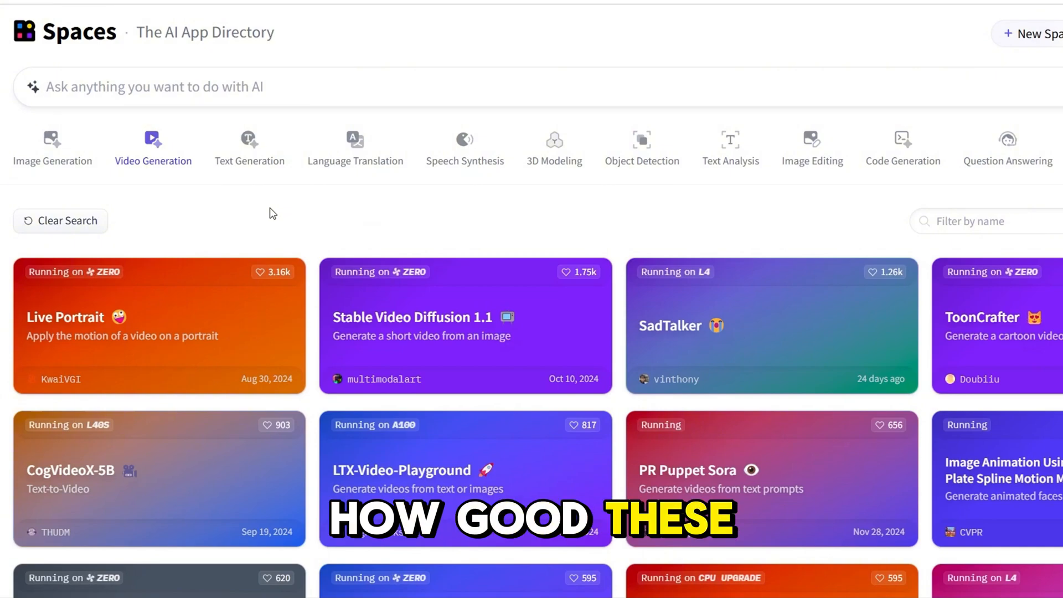
pyautogui.scroll(-3)
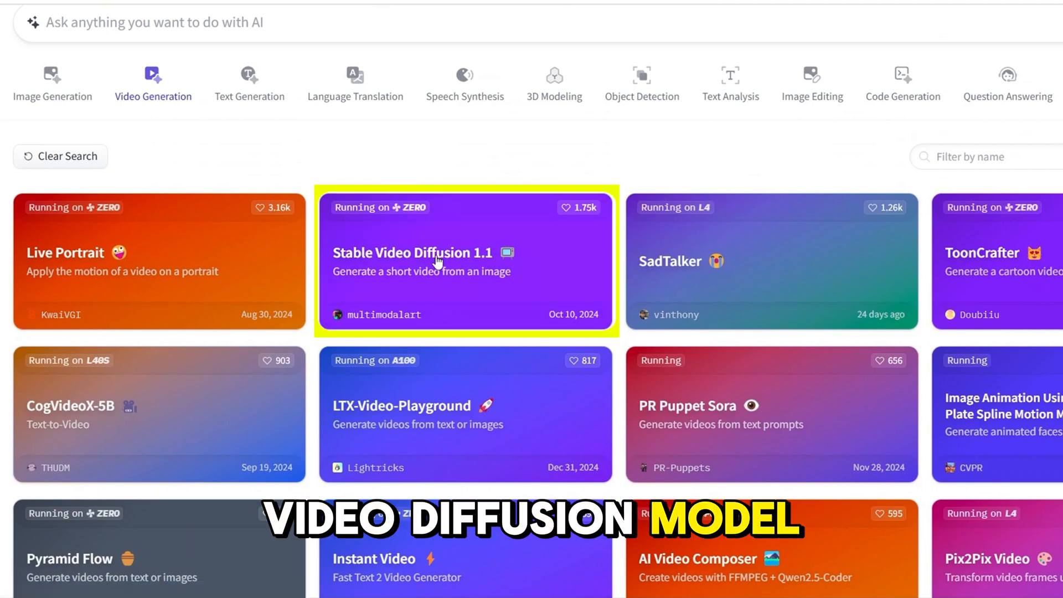
pyautogui.click(436, 261)
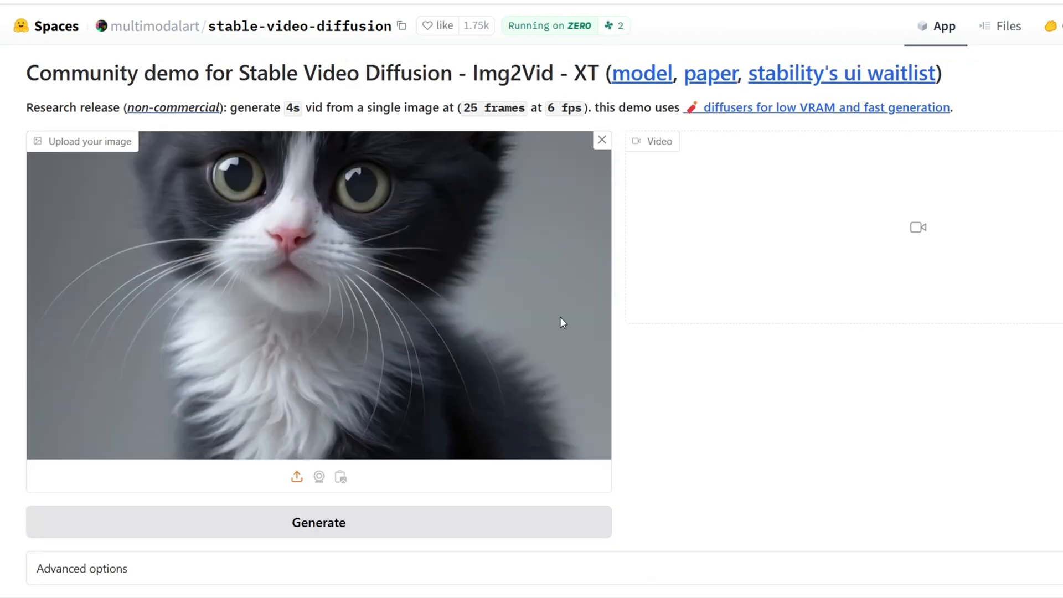
pyautogui.click(318, 522)
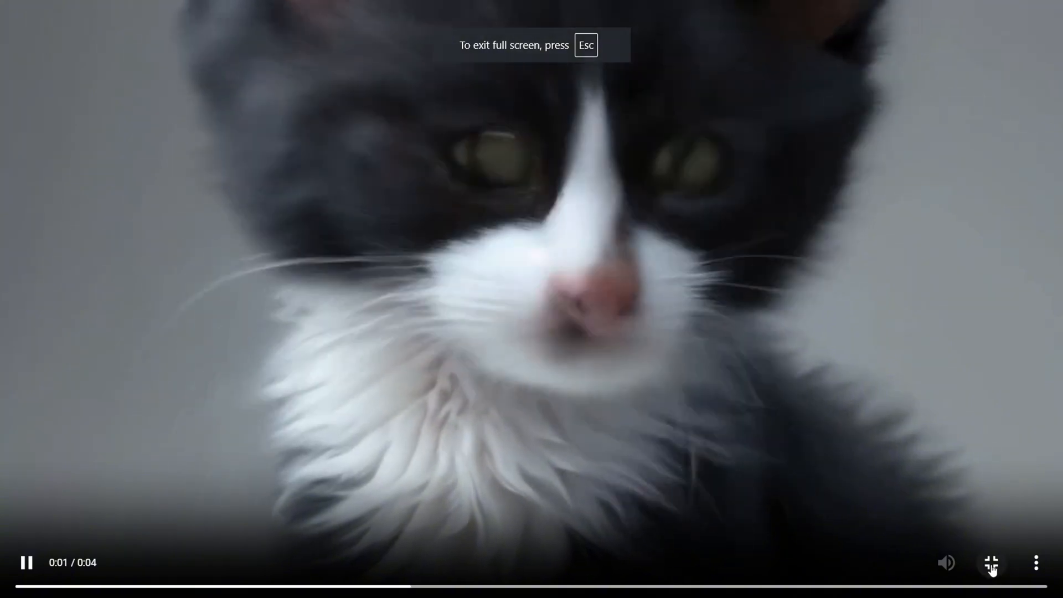
pyautogui.click(991, 563)
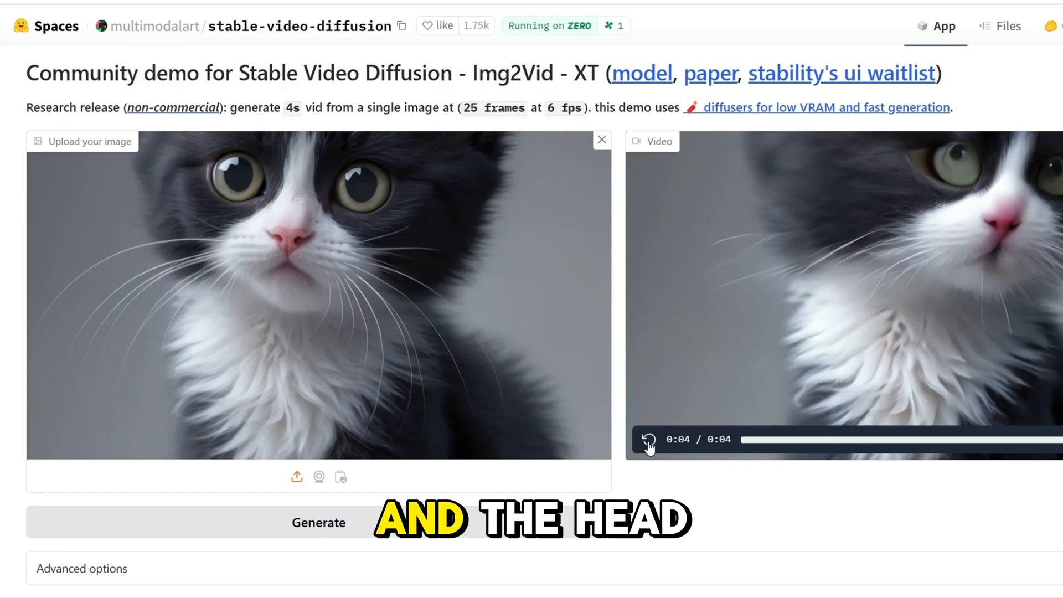
pyautogui.click(650, 440)
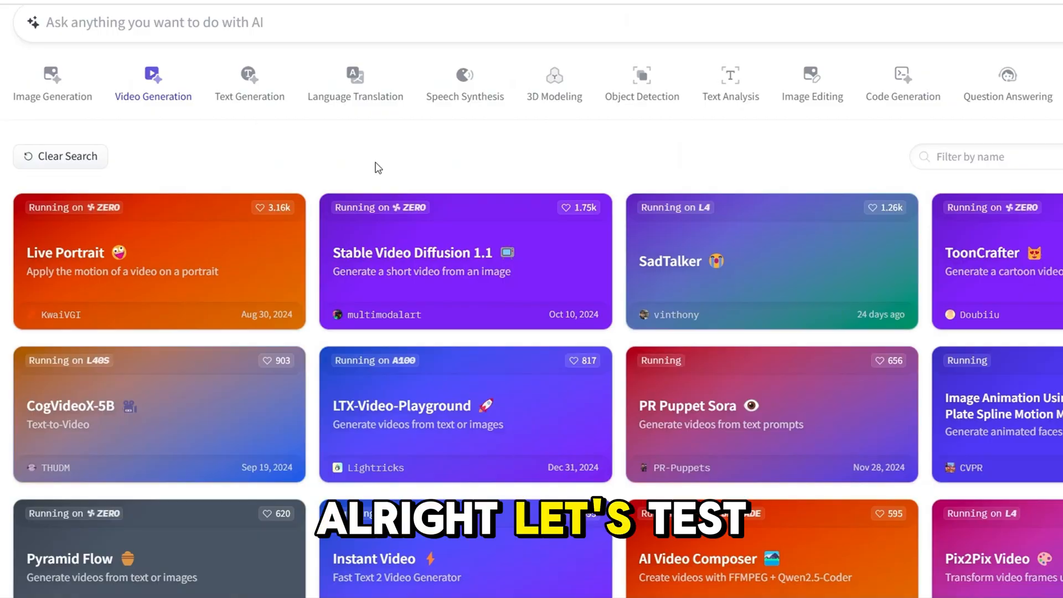
# Step: Generate Zeroscope V2 clips from the golden puppy prompt and the panda-eating-bamboo example
pyautogui.scroll(-3)
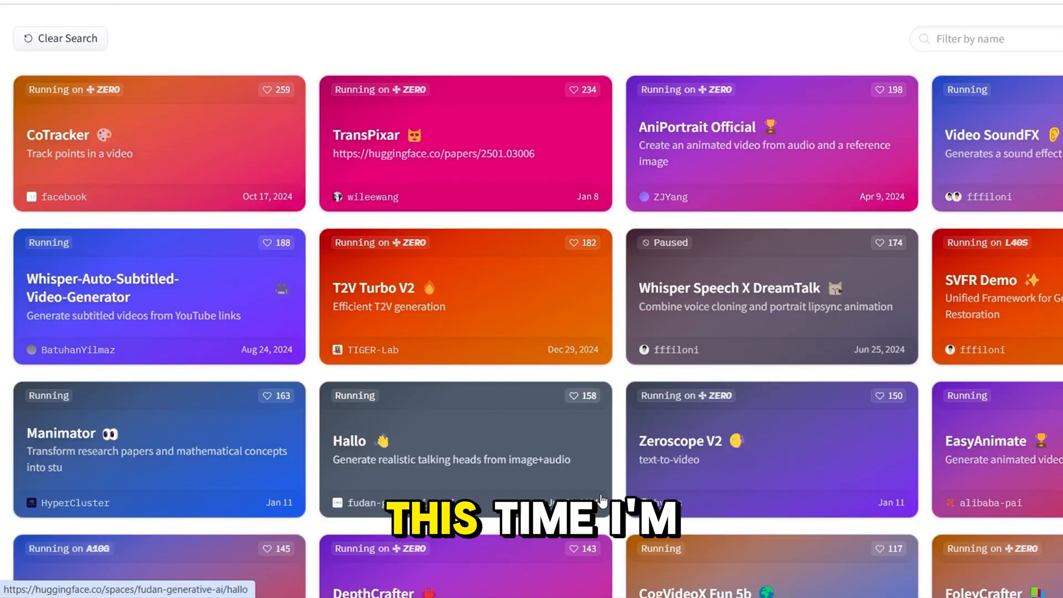
pyautogui.scroll(-3)
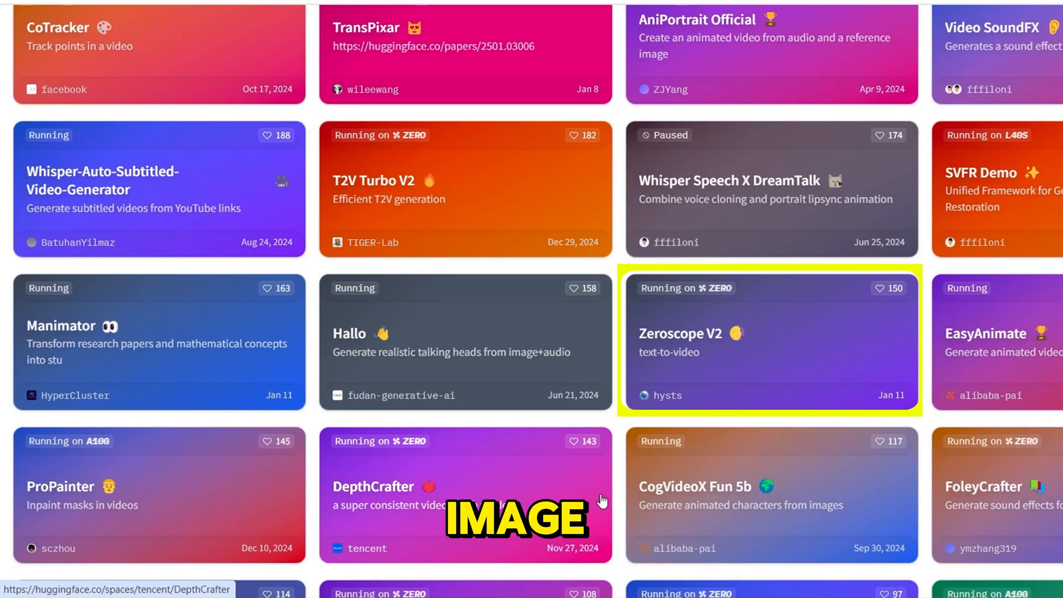
pyautogui.click(763, 341)
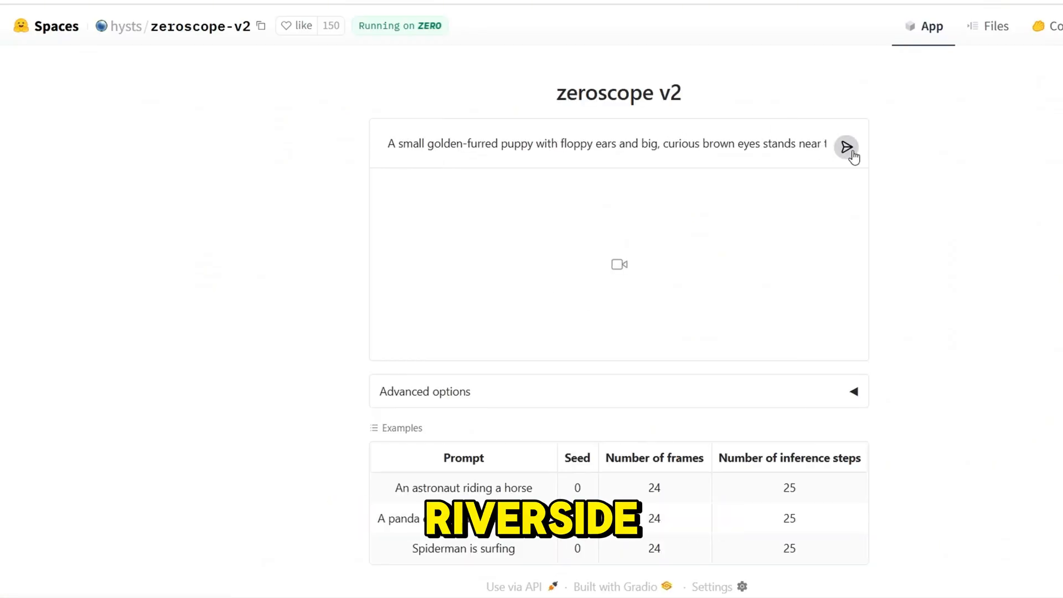
pyautogui.click(847, 146)
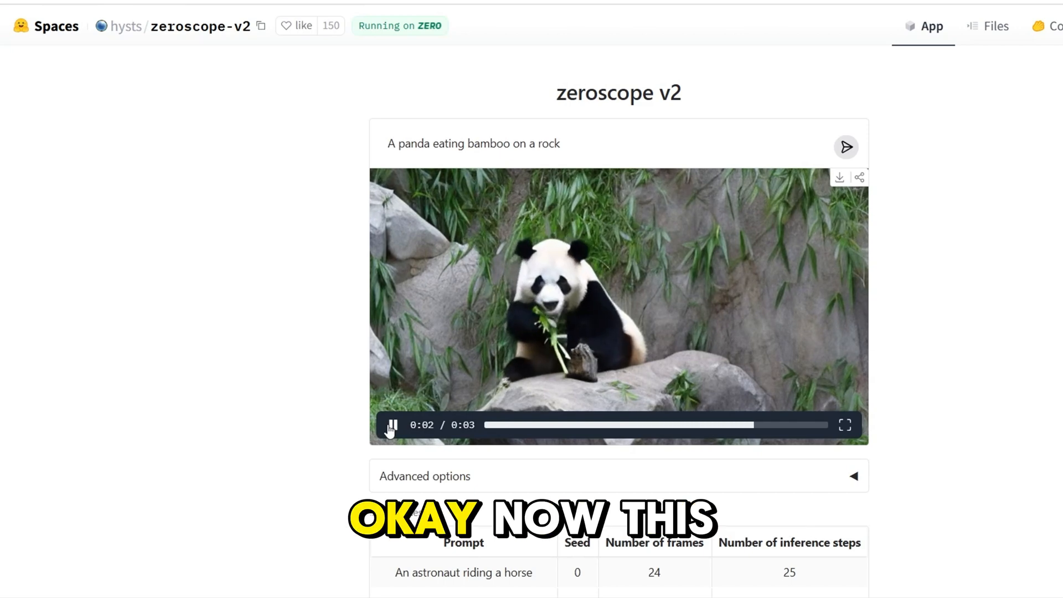
pyautogui.scroll(-3)
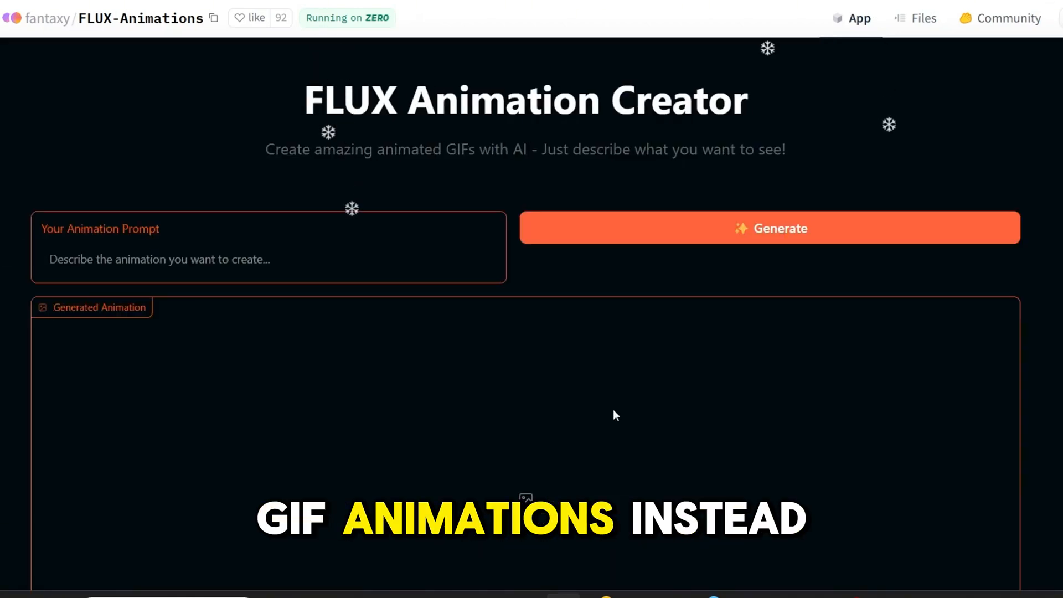
# Step: Enter an astronaut-floating-in-space prompt in FLUX Animation Creator and generate the animation
pyautogui.click(770, 228)
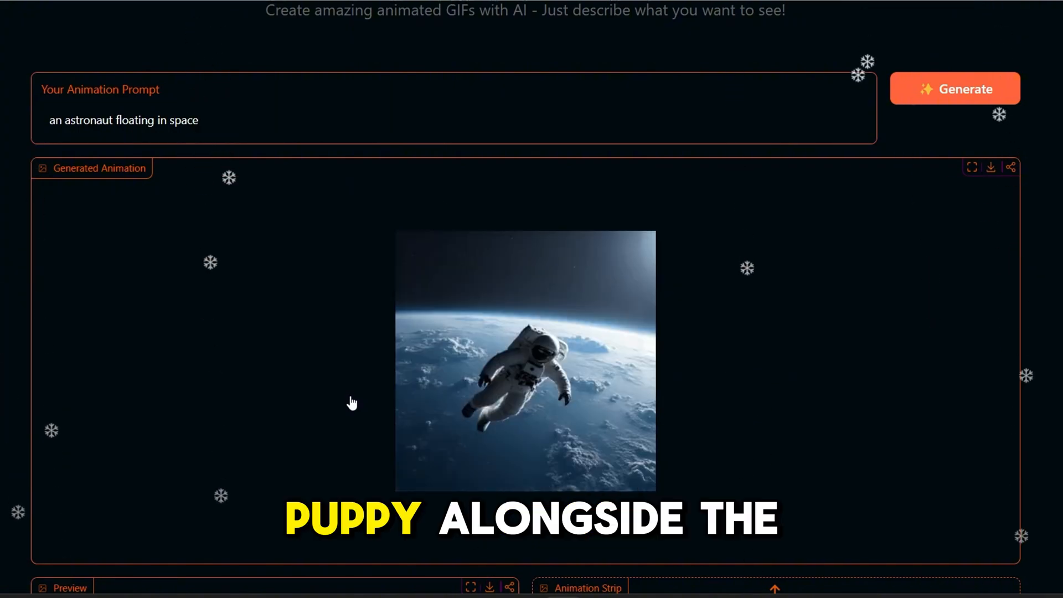
pyautogui.scroll(-3)
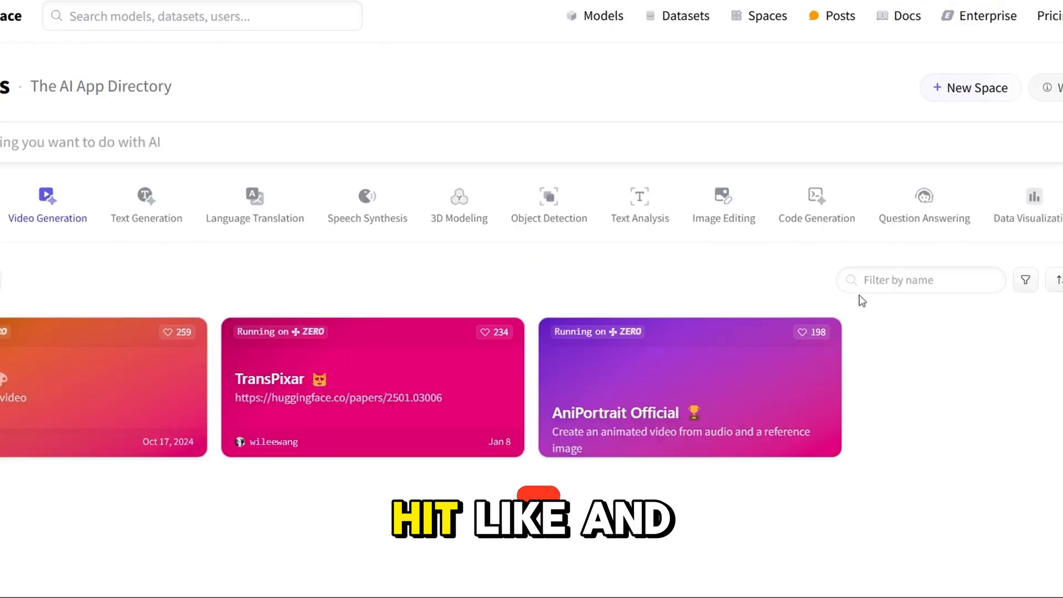
# Step: Scroll the Video Generation listings such as TransPixar, AniPortrait Official and Video SoundFX
pyautogui.scroll(-3)
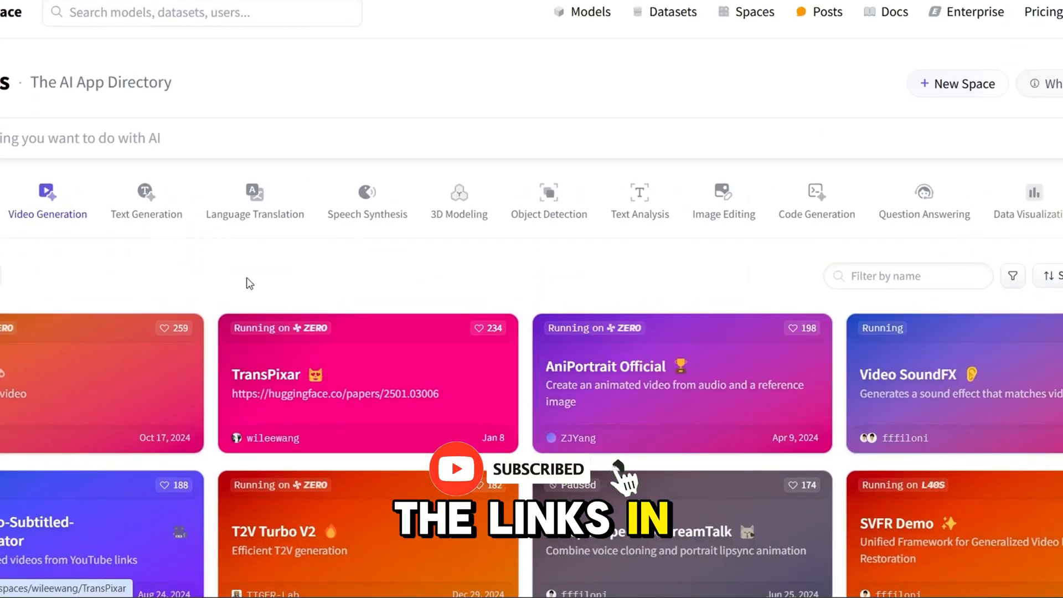